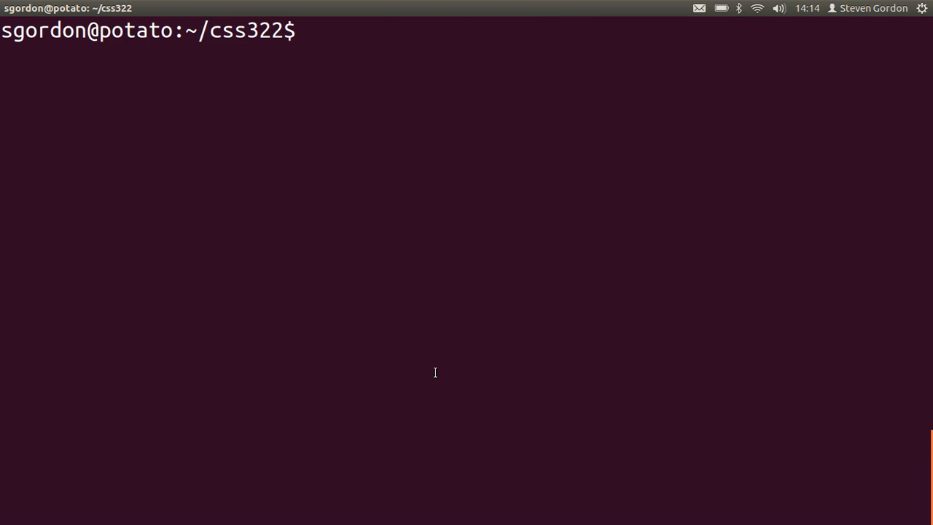
# Browse the openssl manual page, then bring up the manual for the enc command.
pyautogui.write('man opens')
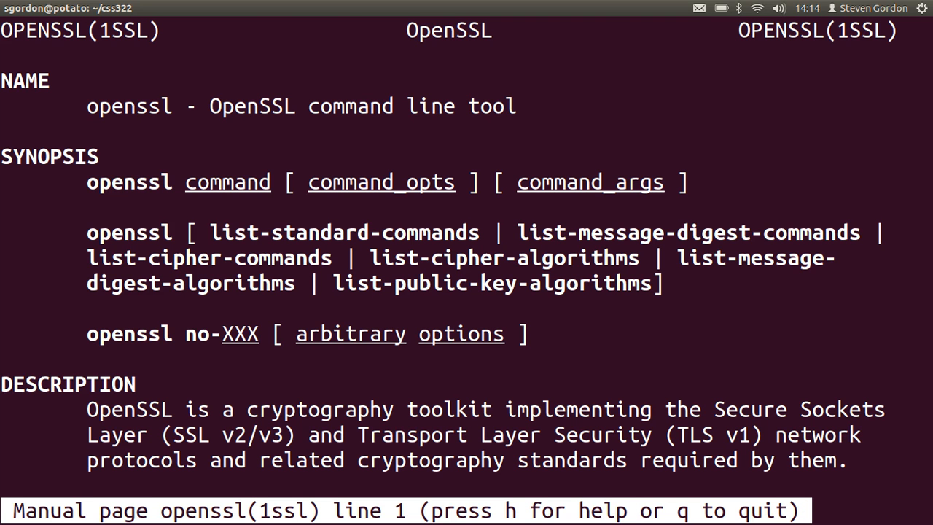
pyautogui.scroll(-3)
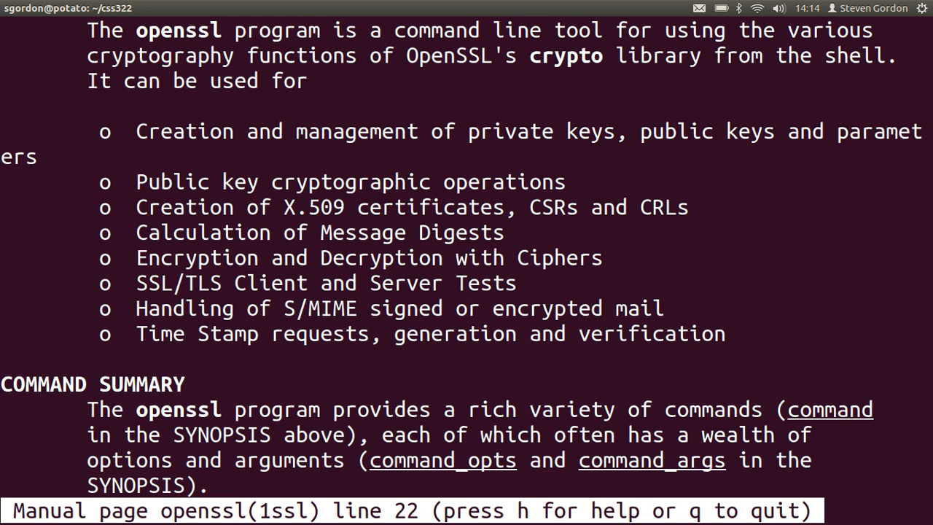
pyautogui.scroll(-3)
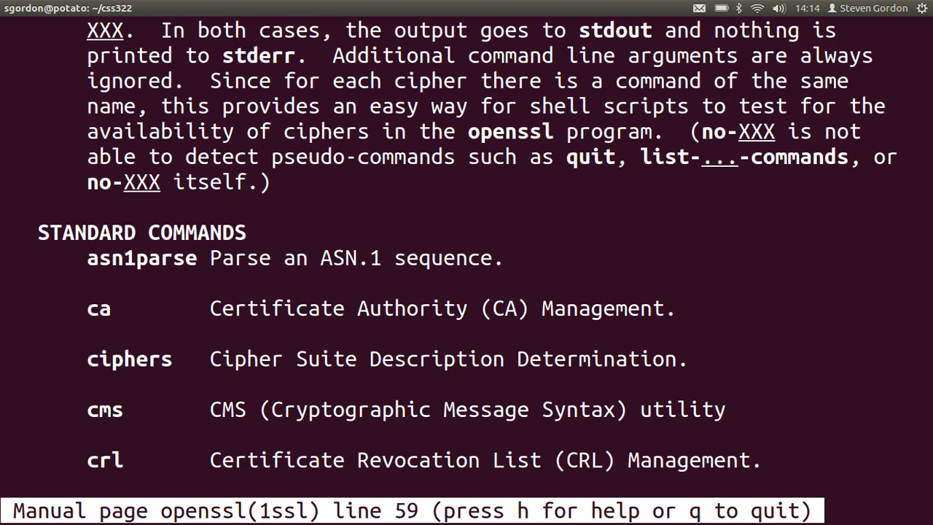
pyautogui.scroll(-3)
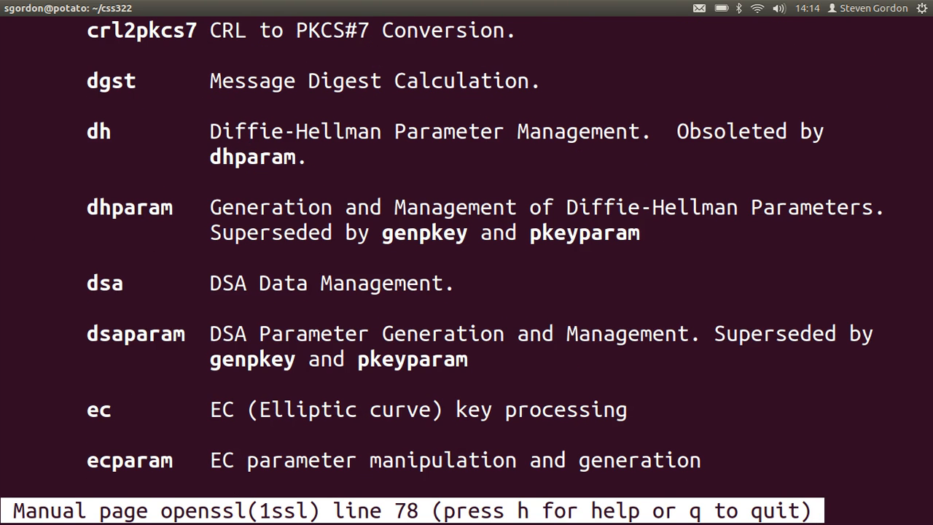
pyautogui.scroll(-3)
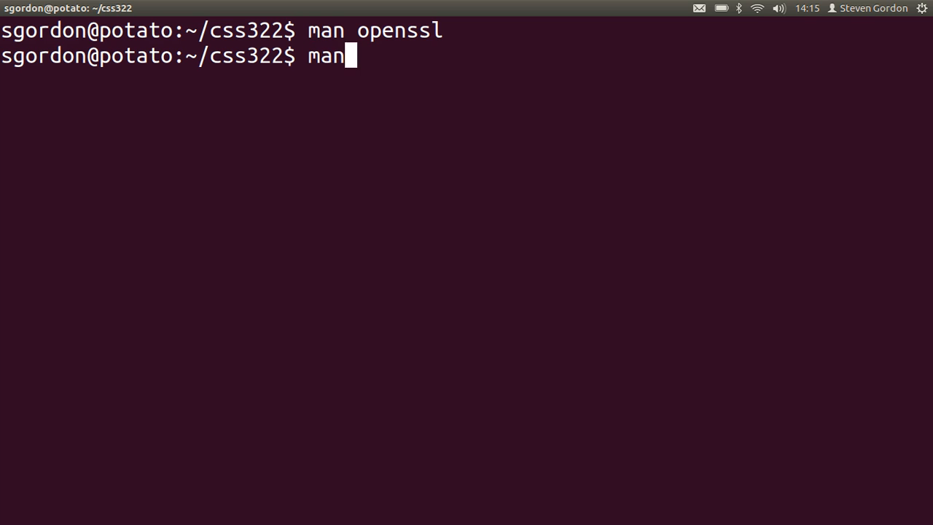
pyautogui.write('enc')
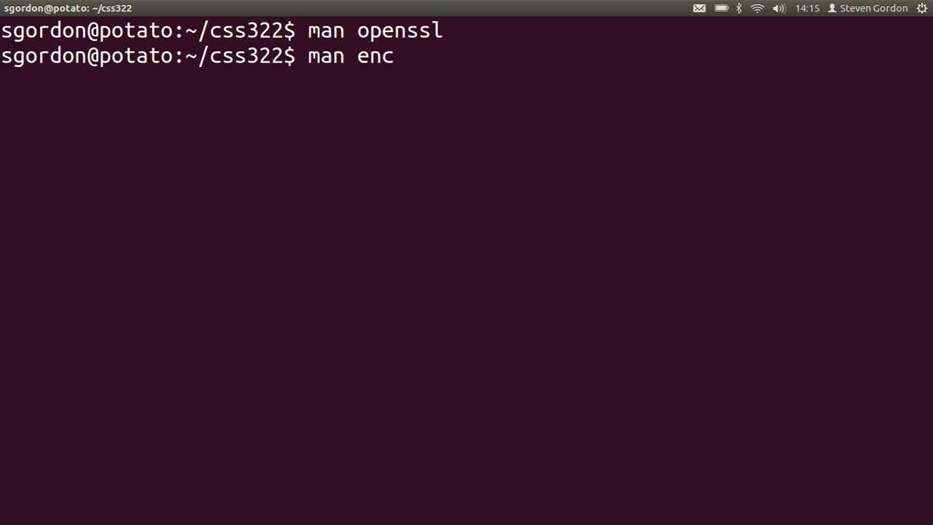
pyautogui.press('Return')
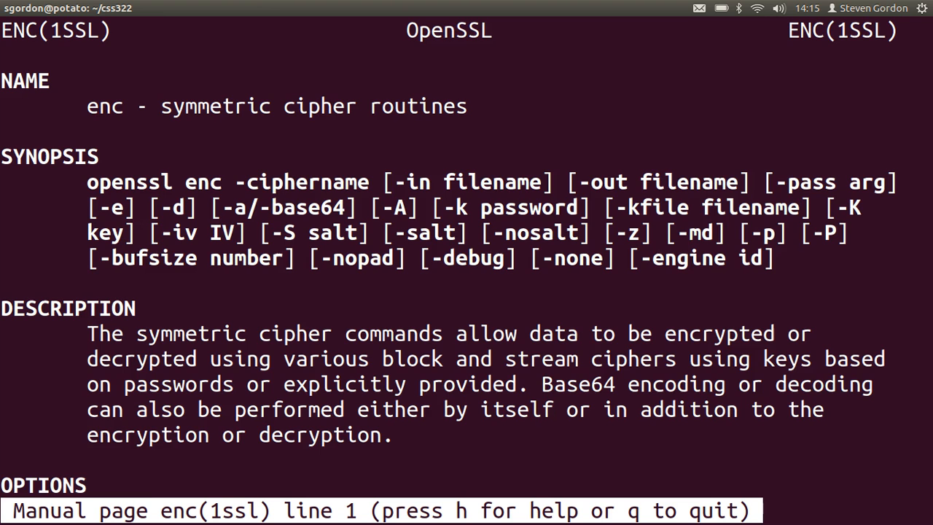
# Read through the enc manual's options and quit back to the shell prompt.
pyautogui.scroll(-3)
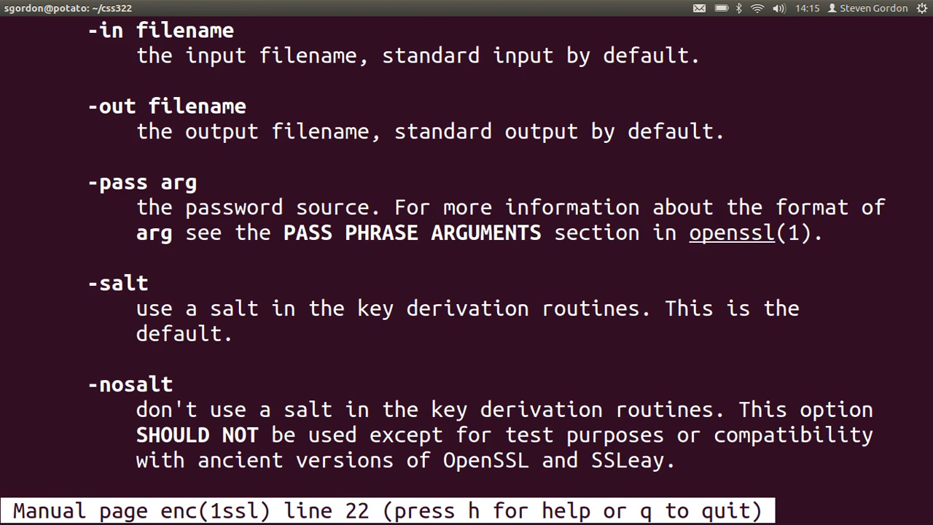
pyautogui.scroll(-3)
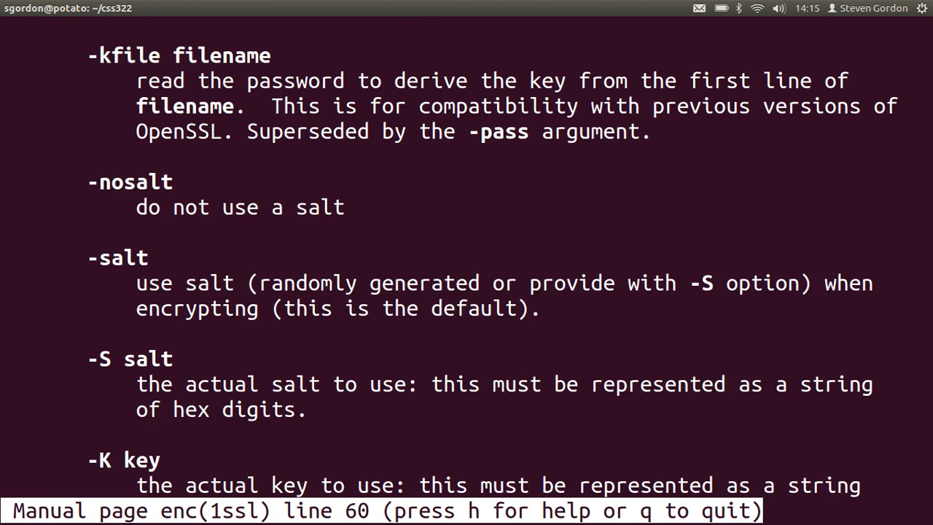
pyautogui.scroll(-3)
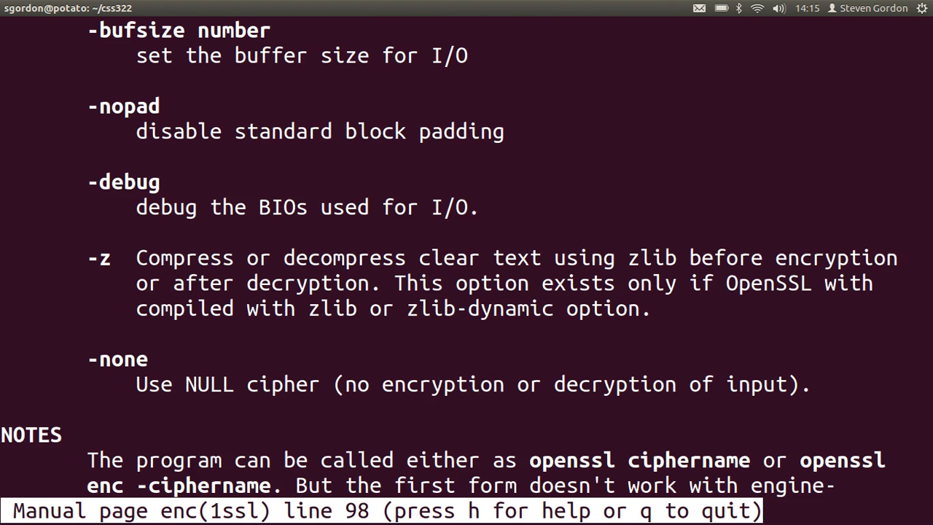
pyautogui.scroll(-3)
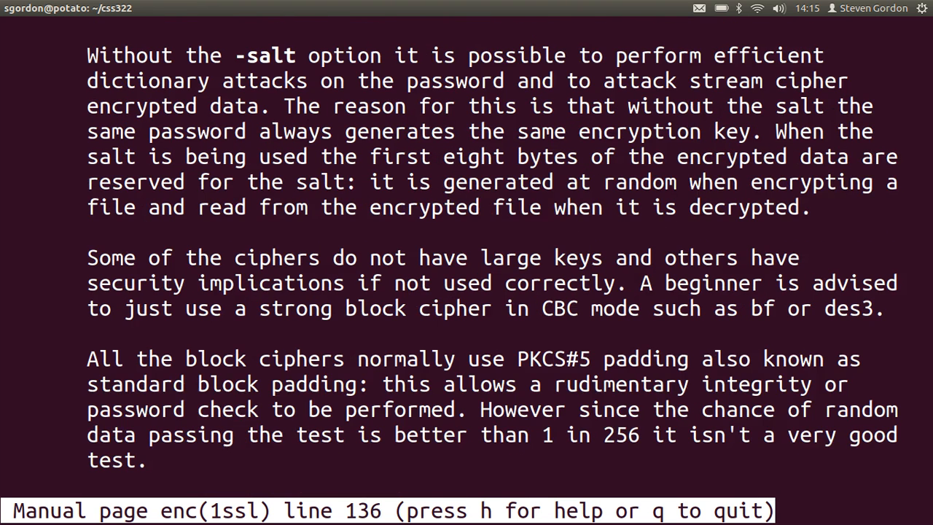
pyautogui.scroll(-3)
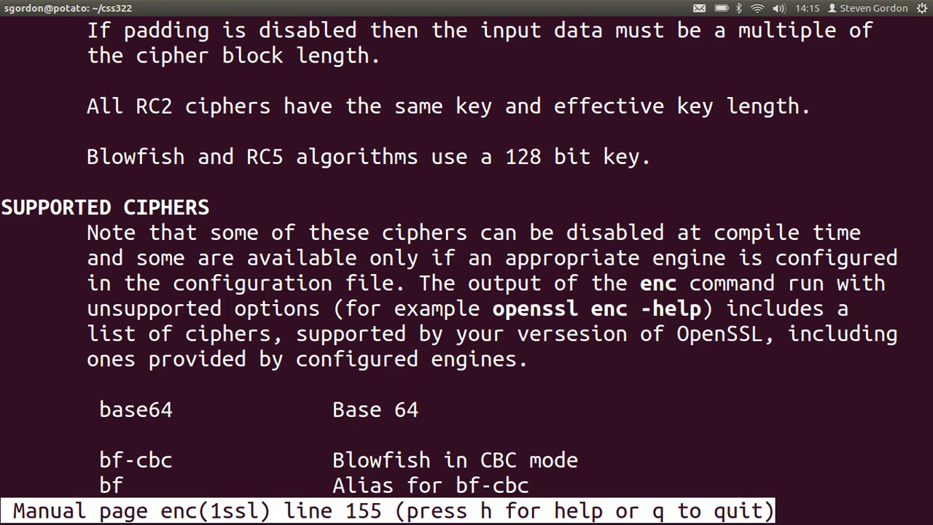
pyautogui.scroll(-3)
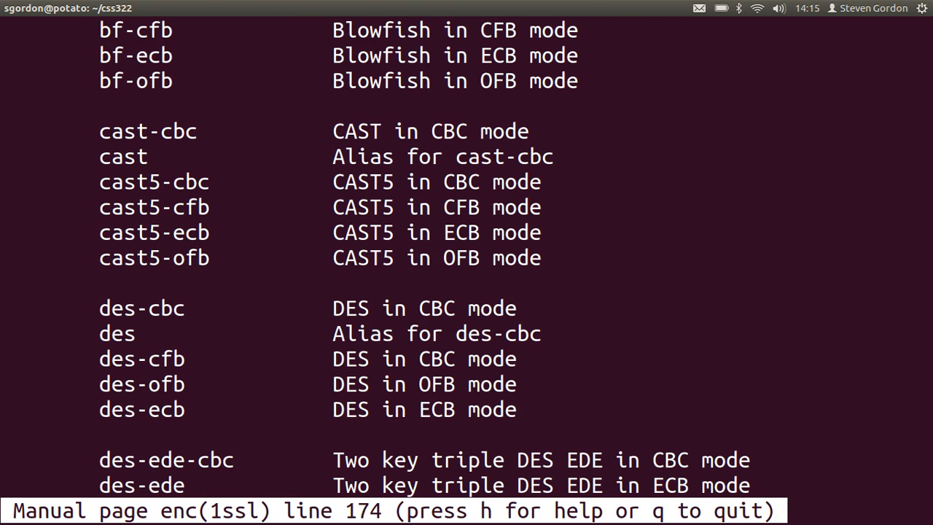
pyautogui.press('q')
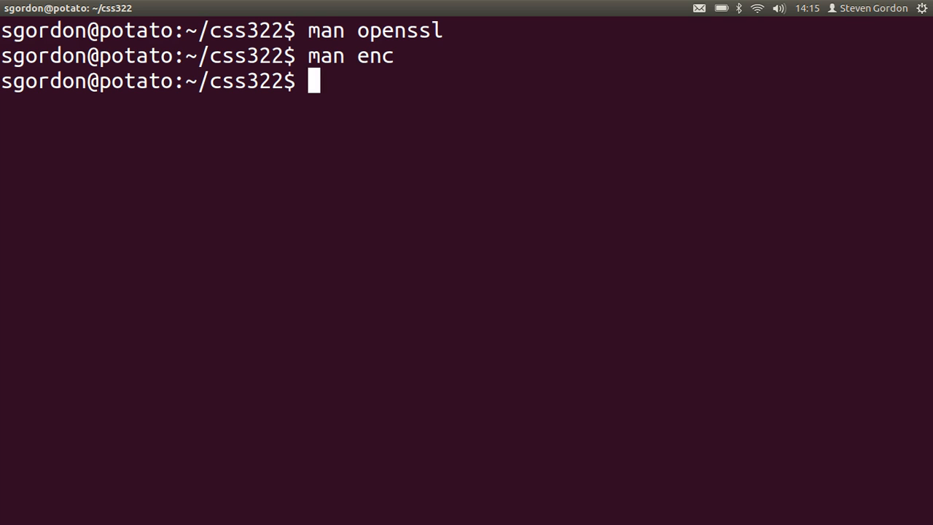
# Write the two-line message 'Hello, my name is Steve. / This is my ext.' into plaintext.txt with echo.
pyautogui.write('echo -e')
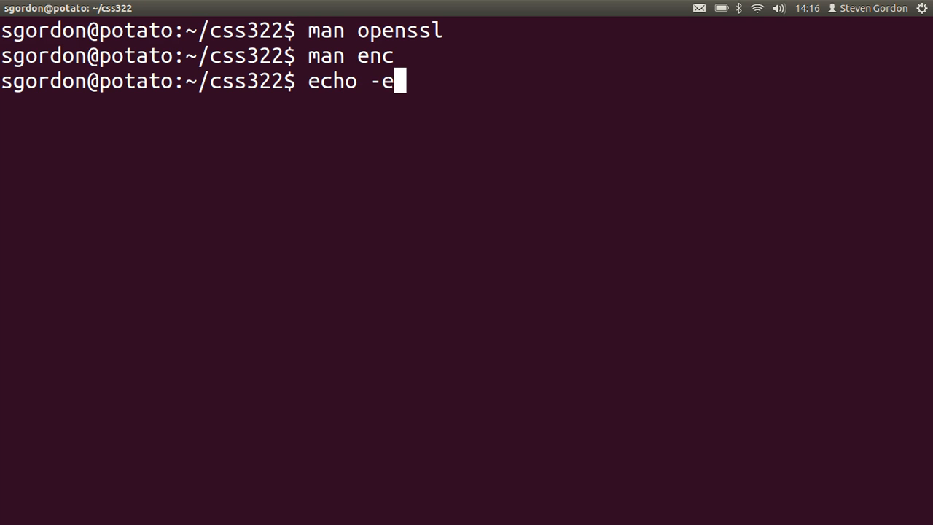
pyautogui.write('"')
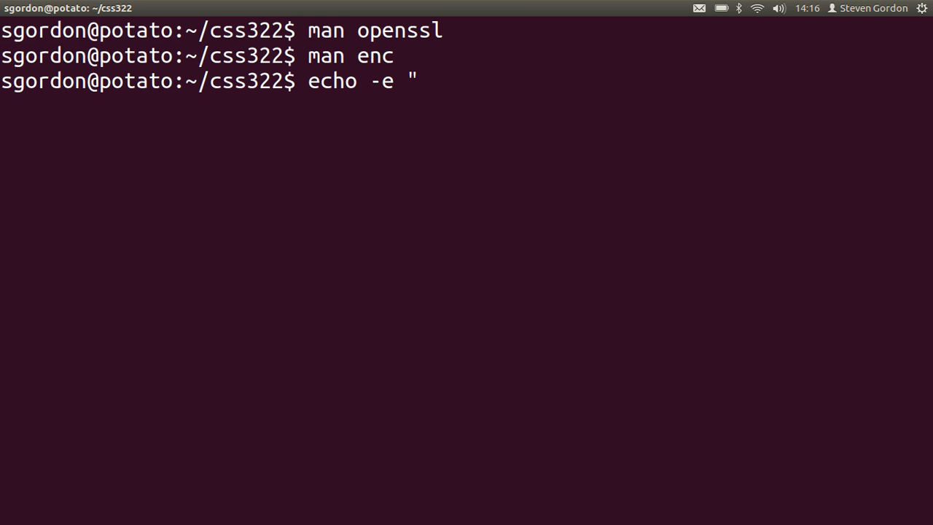
pyautogui.write('Hello')
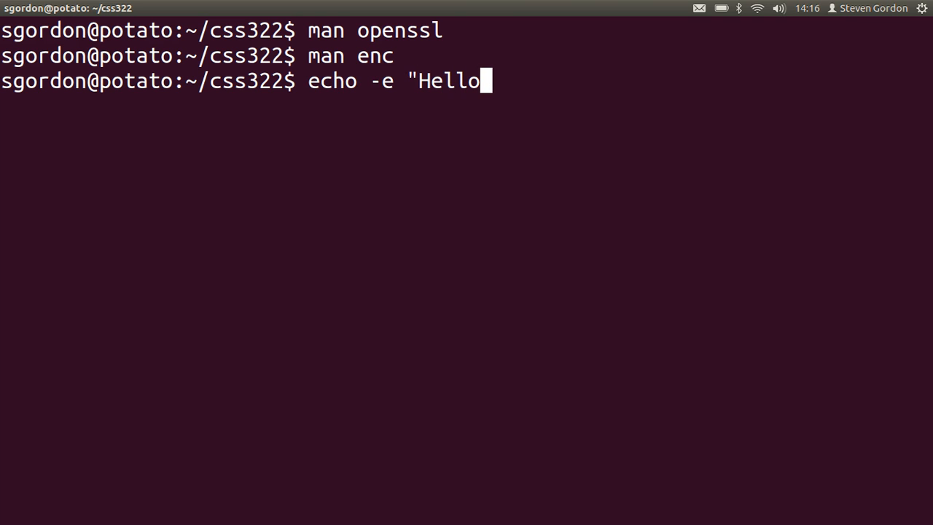
pyautogui.write(', my name')
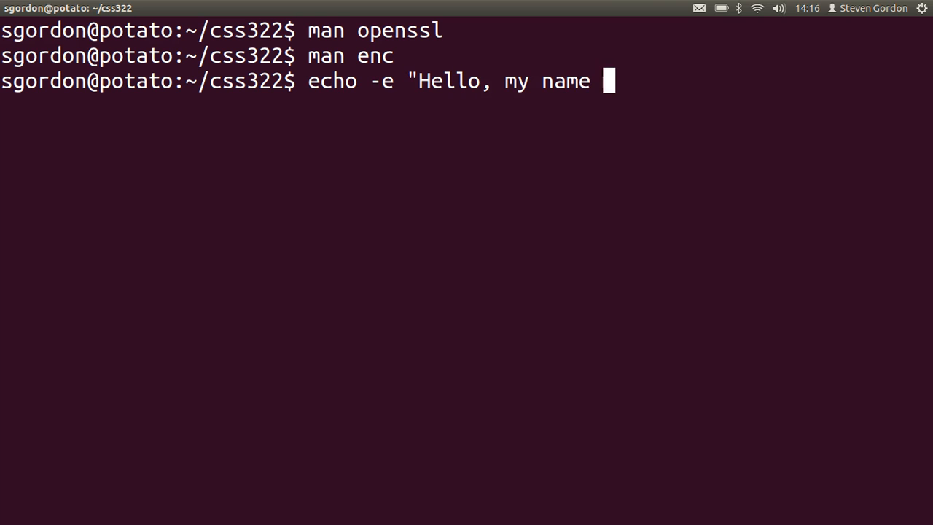
pyautogui.write('is Steve')
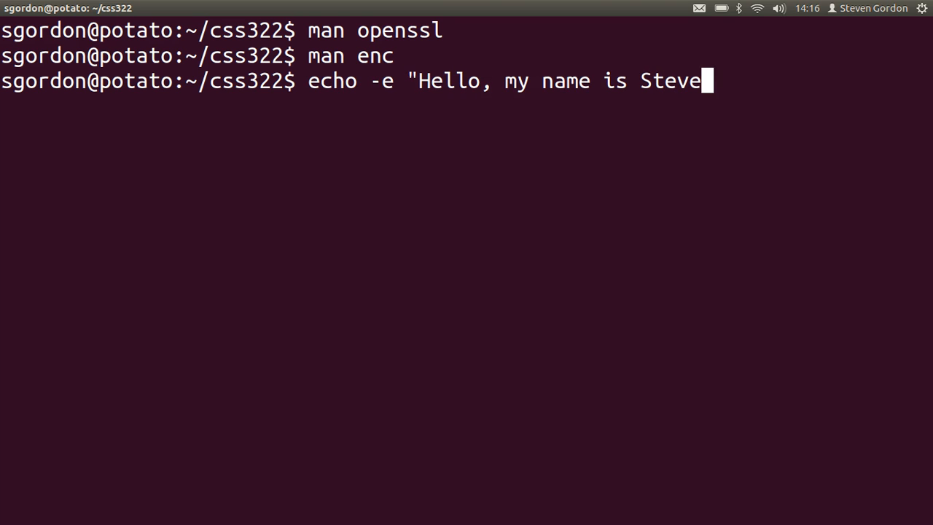
pyautogui.write('.\\')
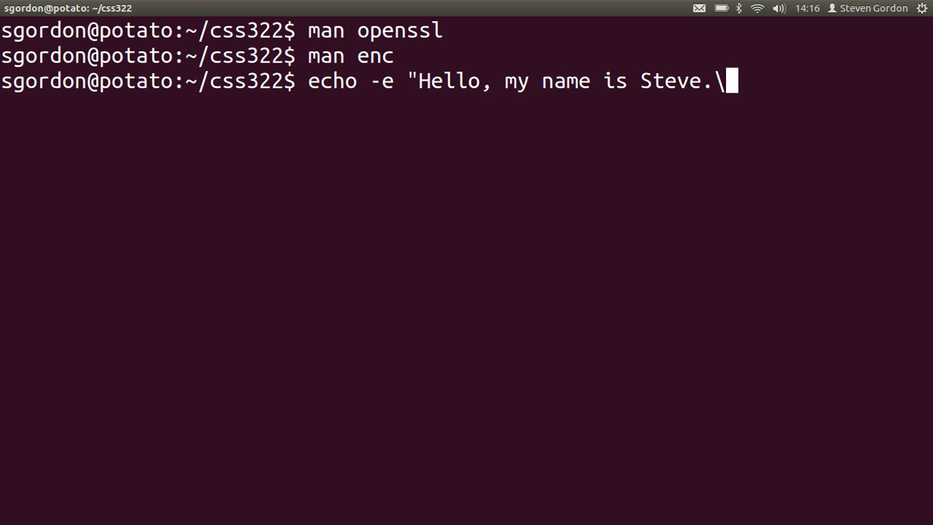
pyautogui.write('nT')
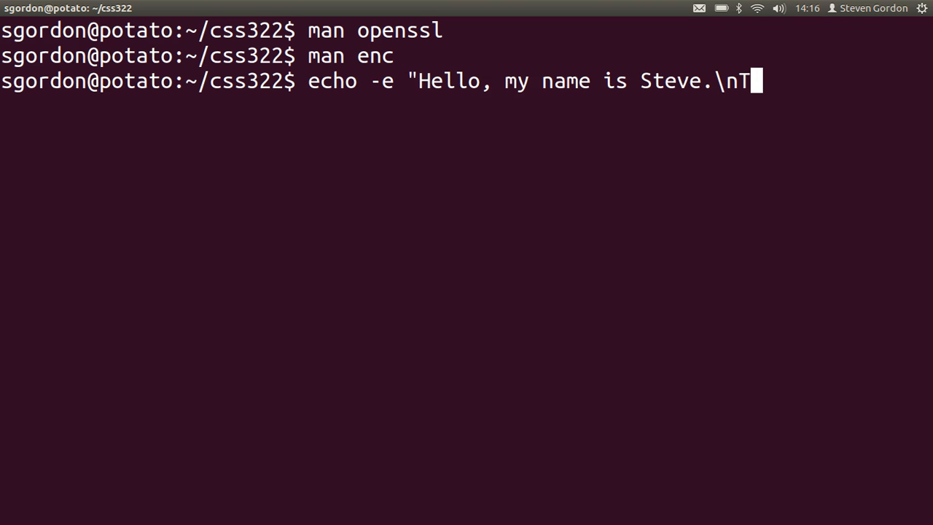
pyautogui.write('his is my example plainte')
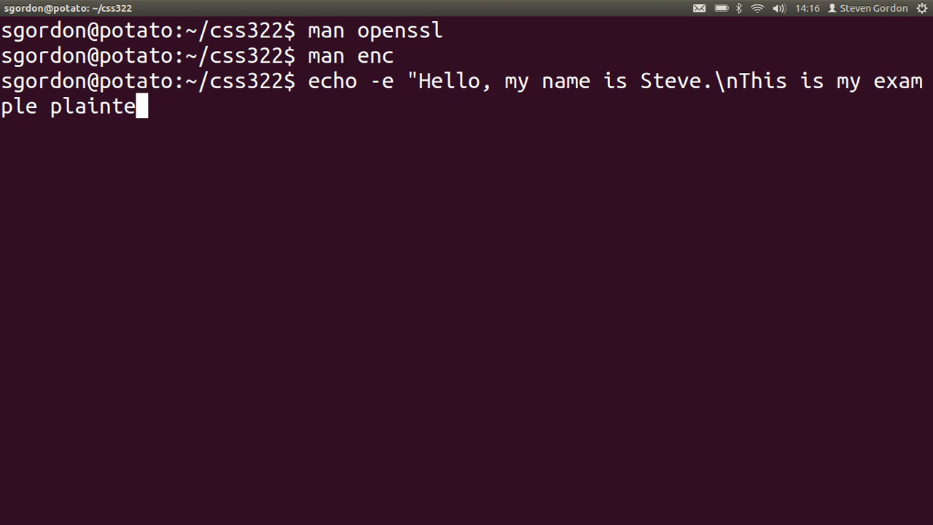
pyautogui.write('xt.')
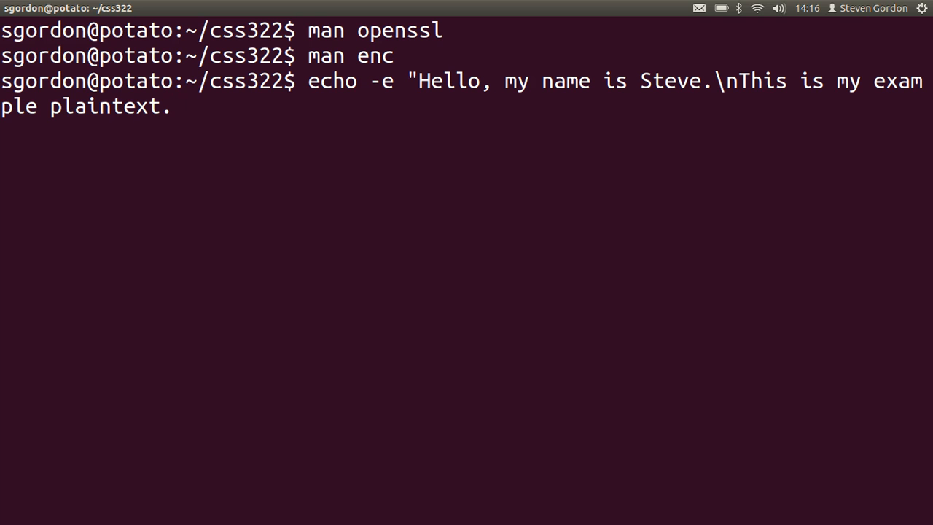
pyautogui.write('"')
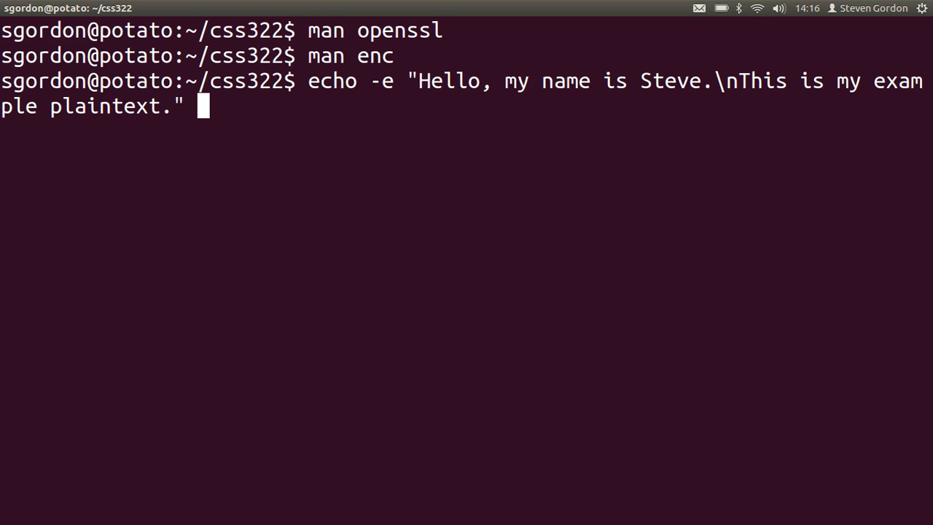
pyautogui.write('>plainte')
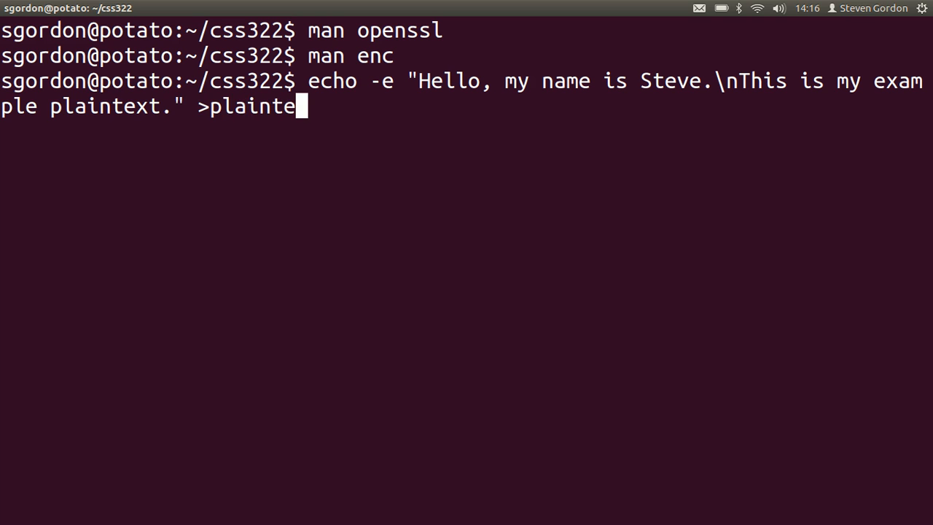
pyautogui.write('xt.txt')
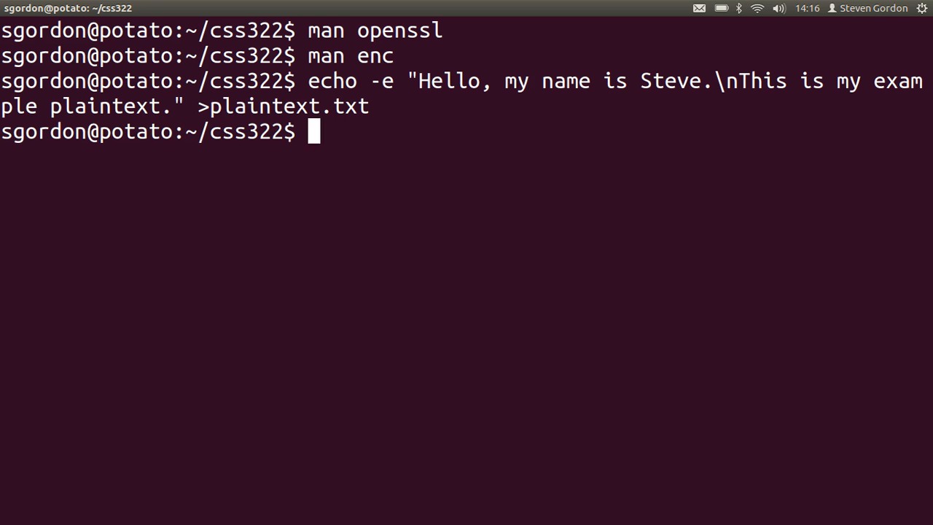
# Print plaintext.txt with cat to confirm the two-line message.
pyautogui.write('cat')
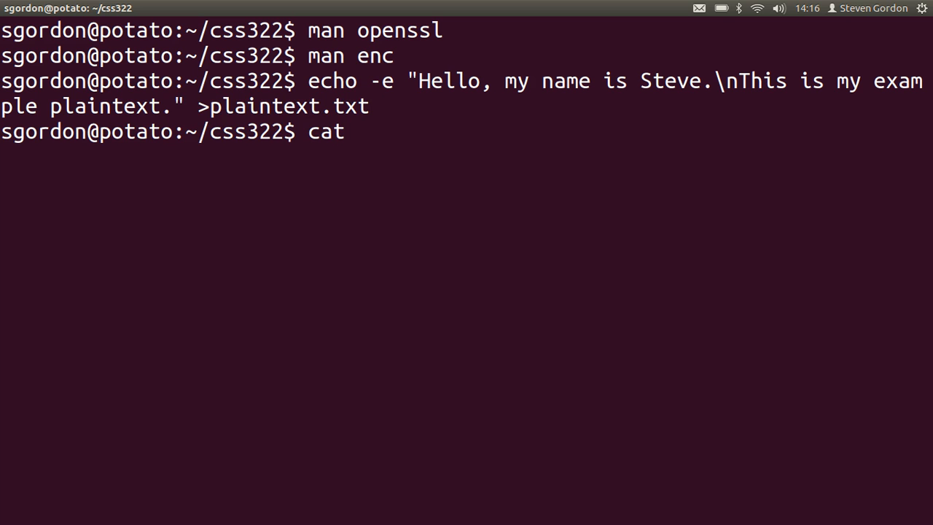
pyautogui.write('plaintext.txt')
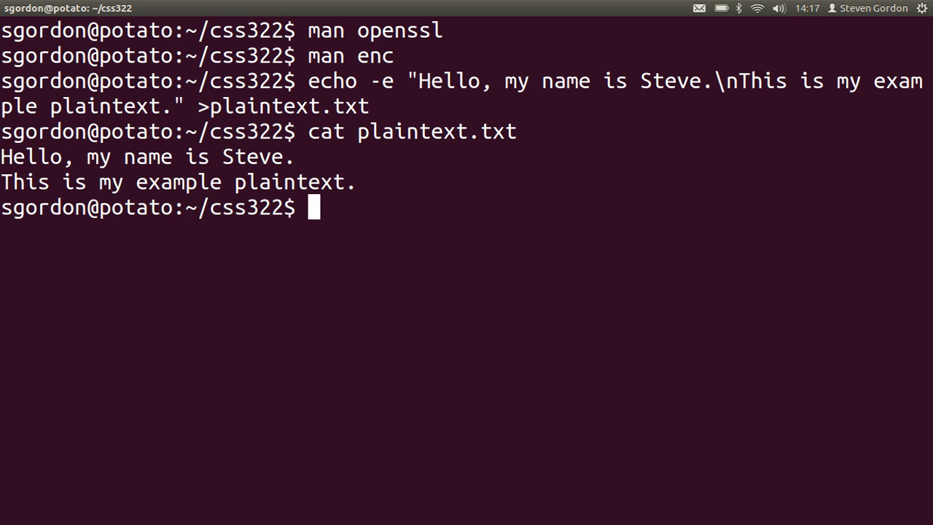
pyautogui.write('m')
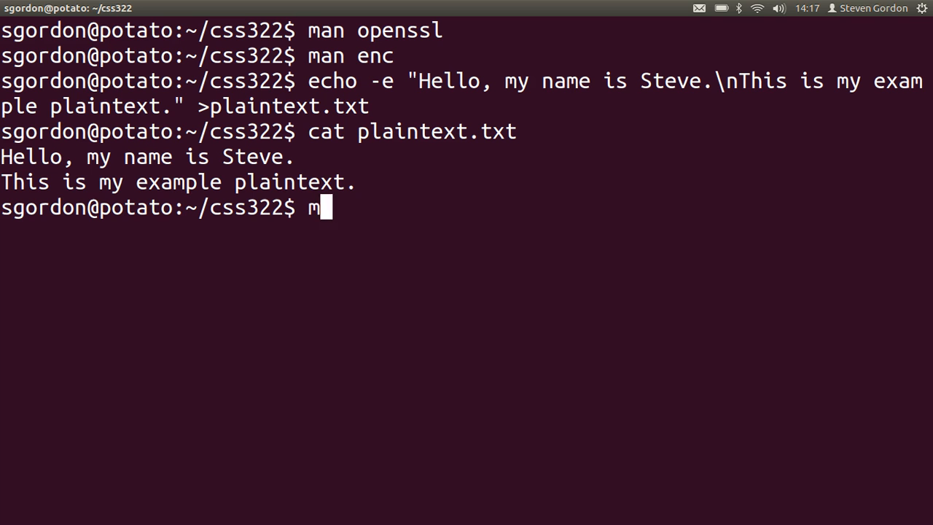
pyautogui.write('an')
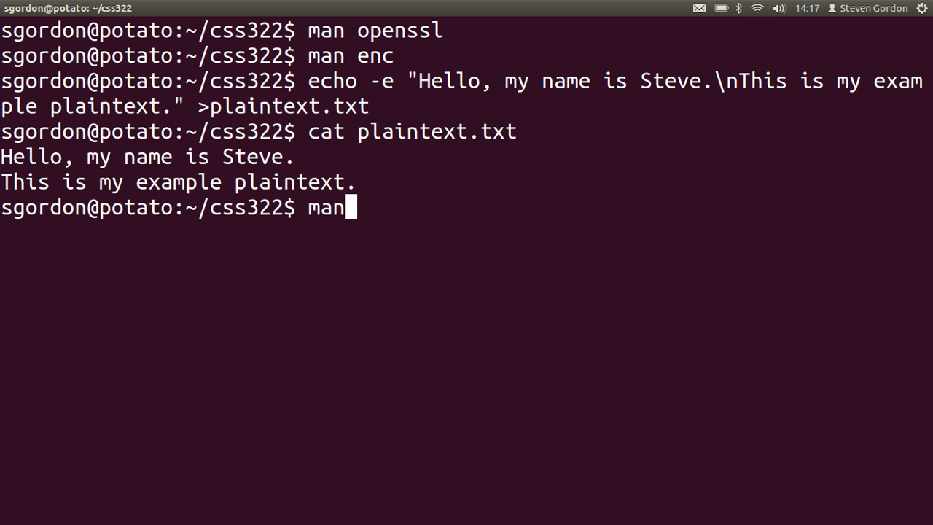
pyautogui.write('ura')
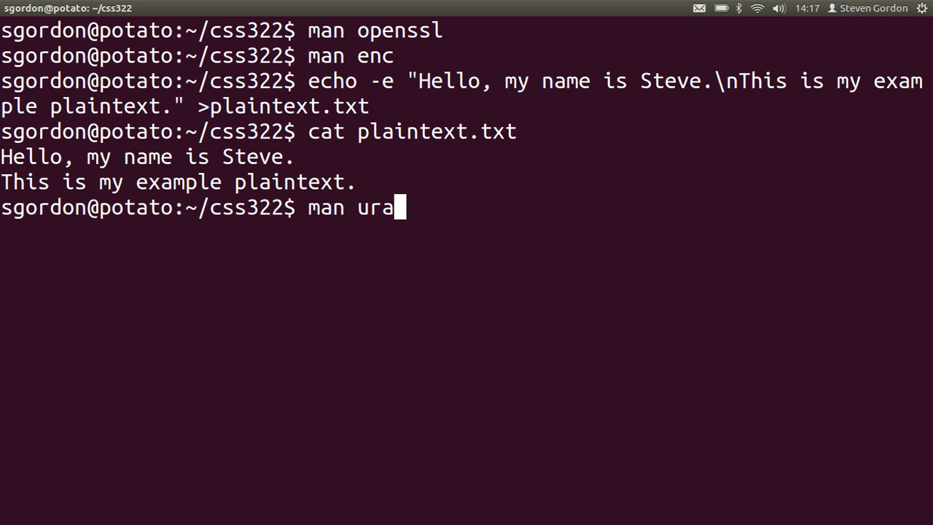
pyautogui.write('ndro')
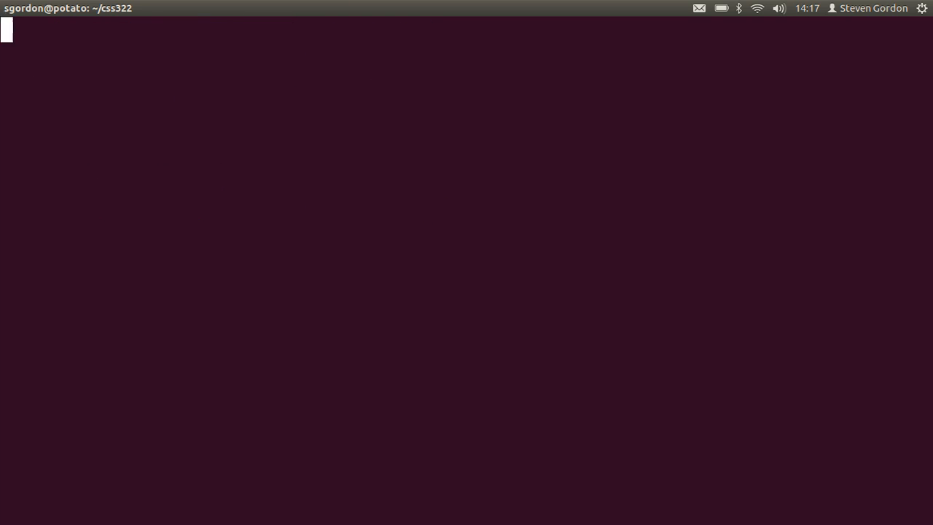
pyautogui.write('man urandom')
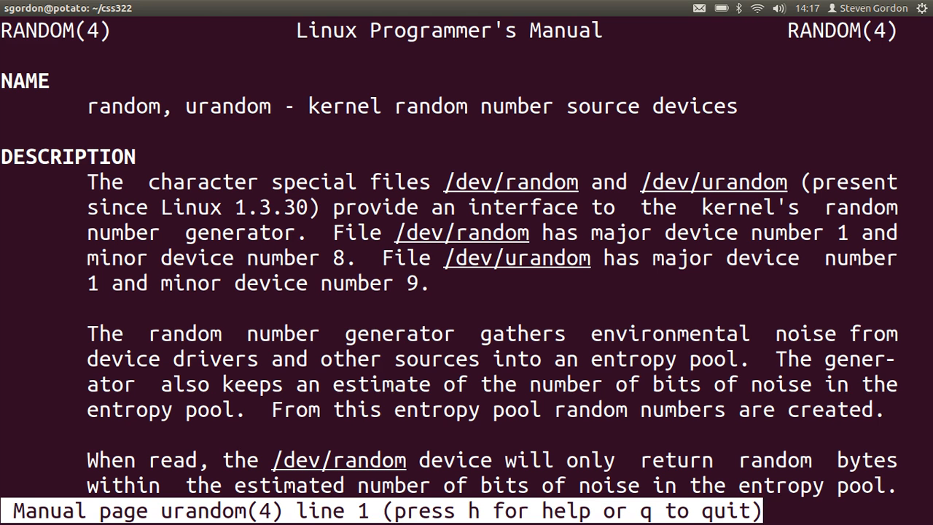
pyautogui.press('q')
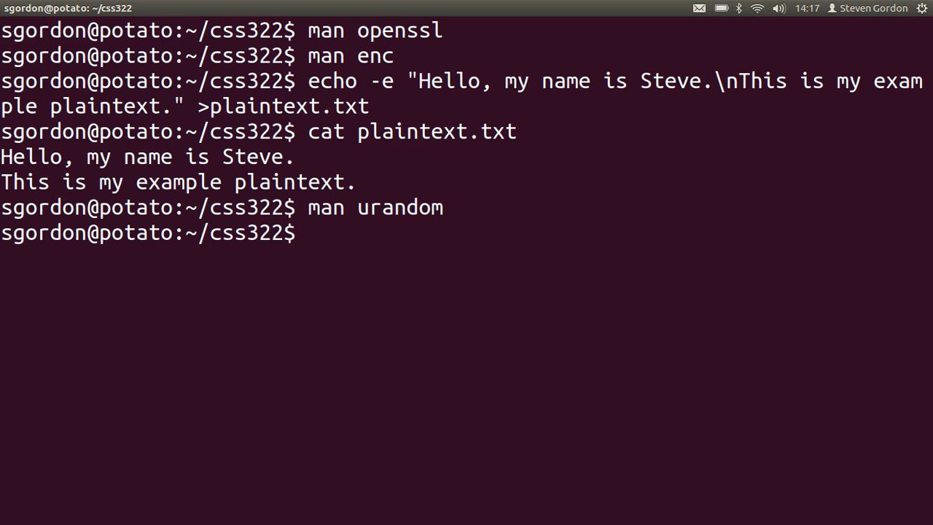
# Save the first line of /dev/urandom into randombytes.bin via cat | head -1.
pyautogui.write('cat')
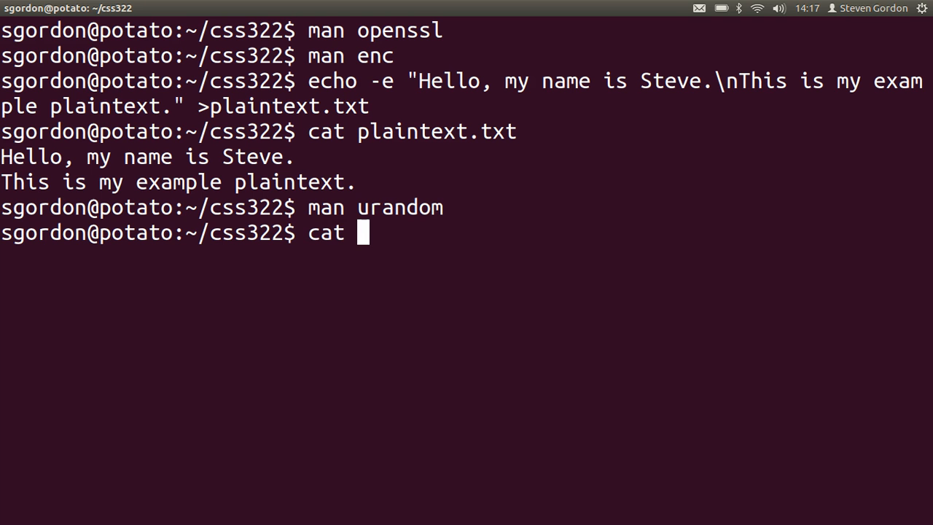
pyautogui.write('/dec/')
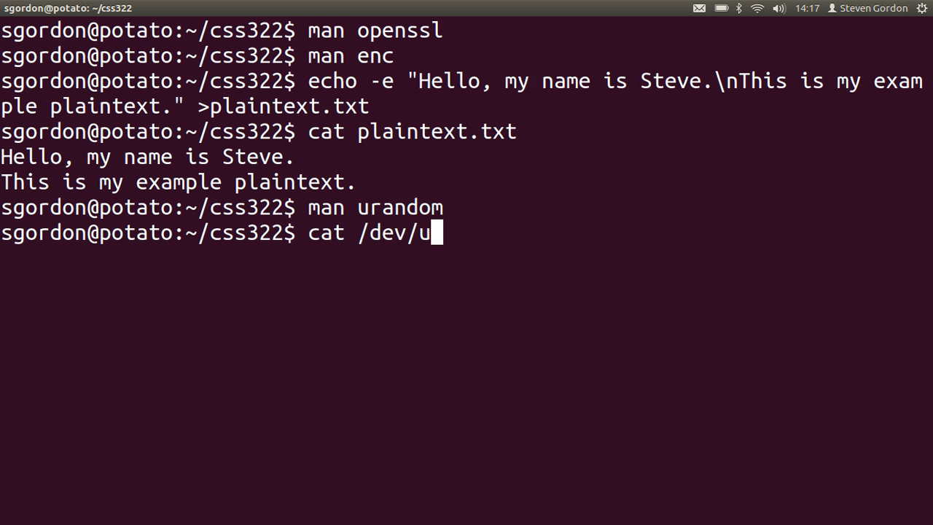
pyautogui.write('random |')
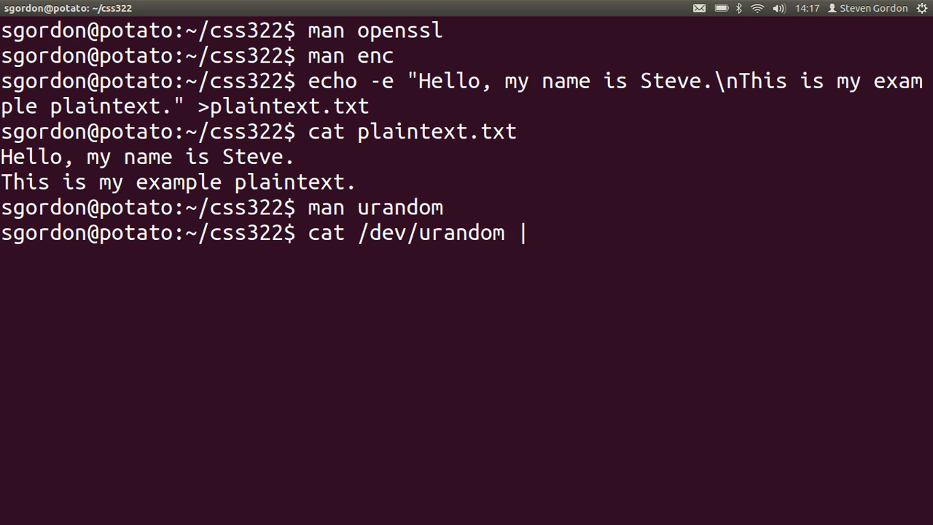
pyautogui.write('head')
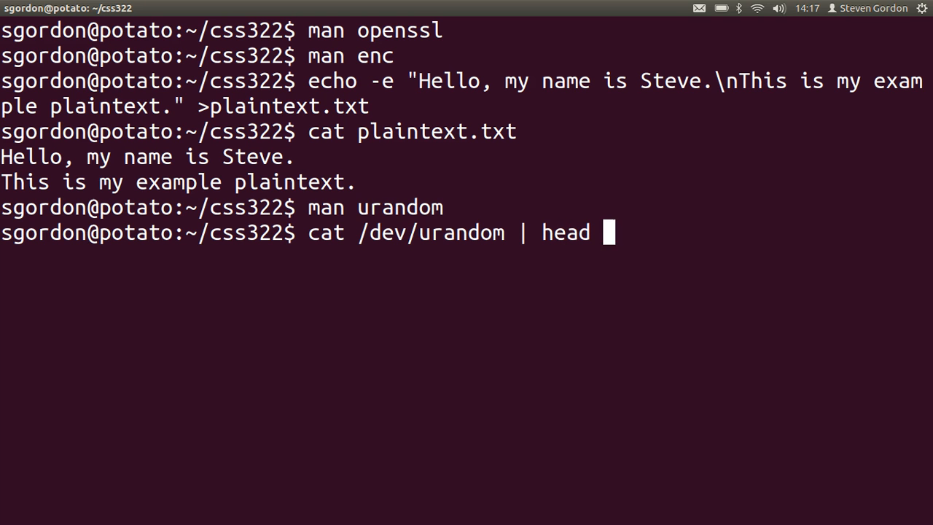
pyautogui.write('-1')
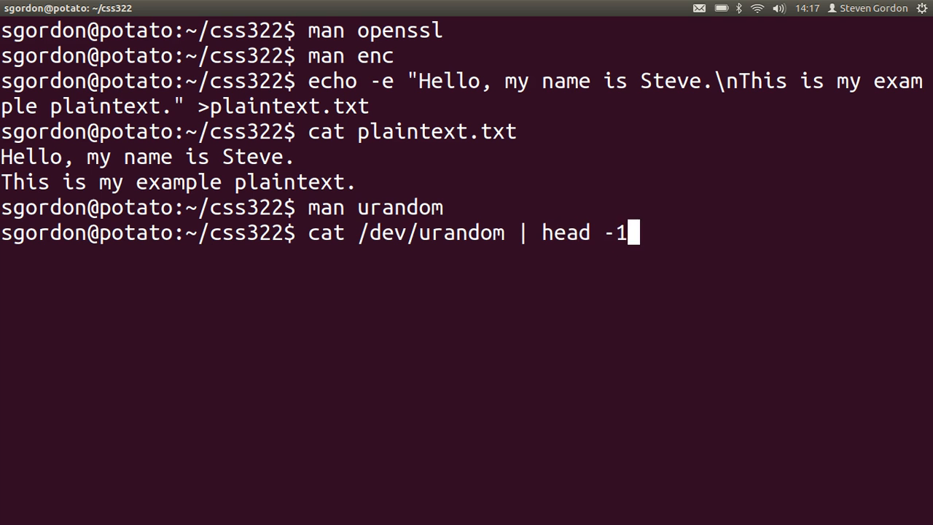
pyautogui.write('> ran')
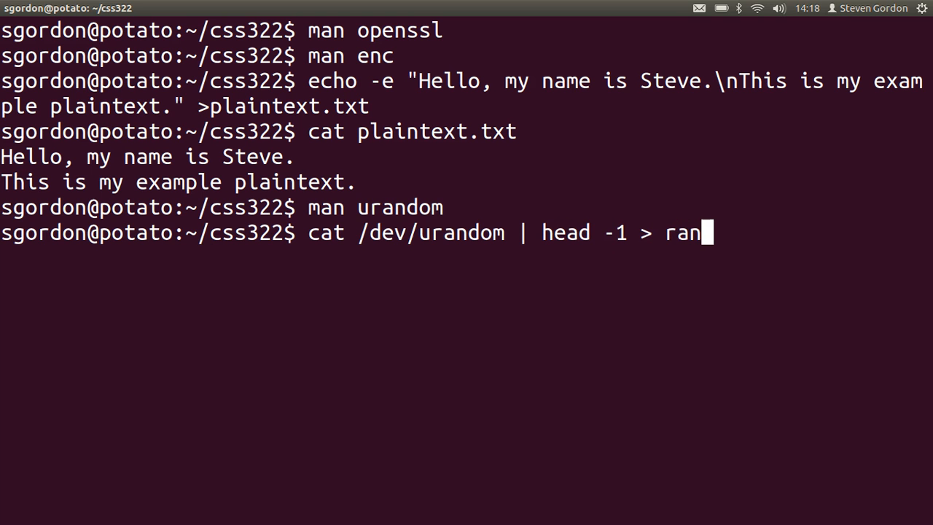
pyautogui.write('dombytes')
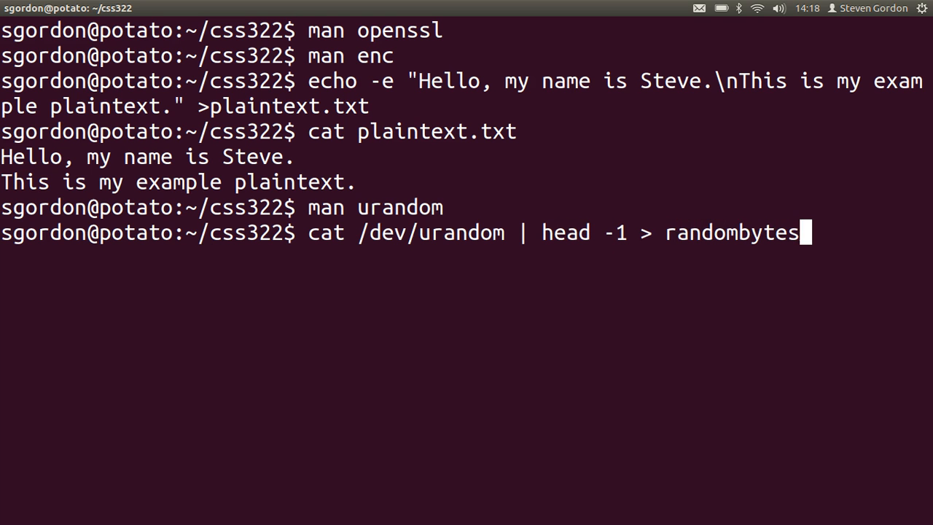
pyautogui.write('.bin')
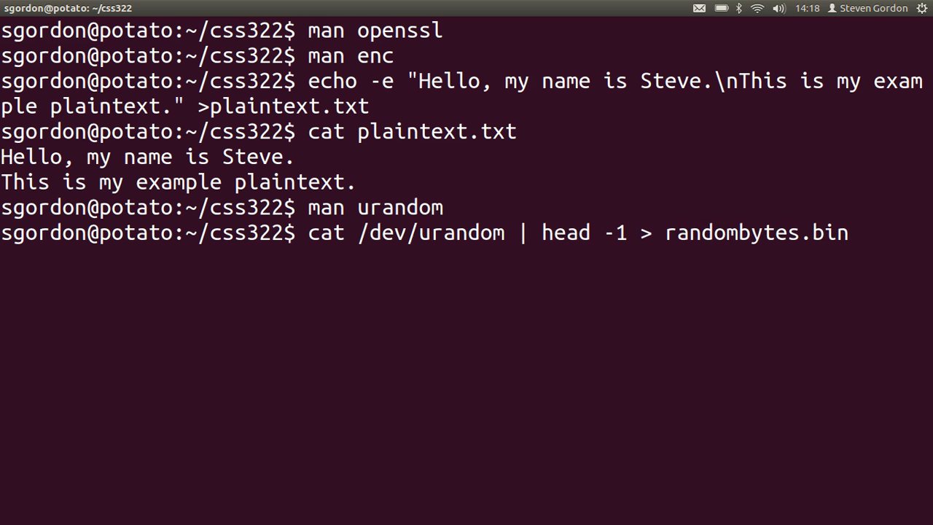
pyautogui.press('Return')
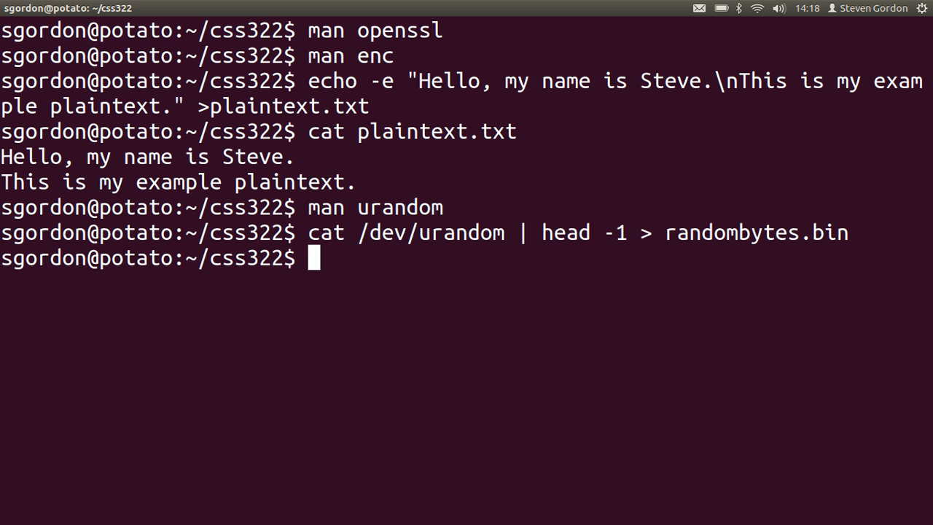
pyautogui.write('xxd')
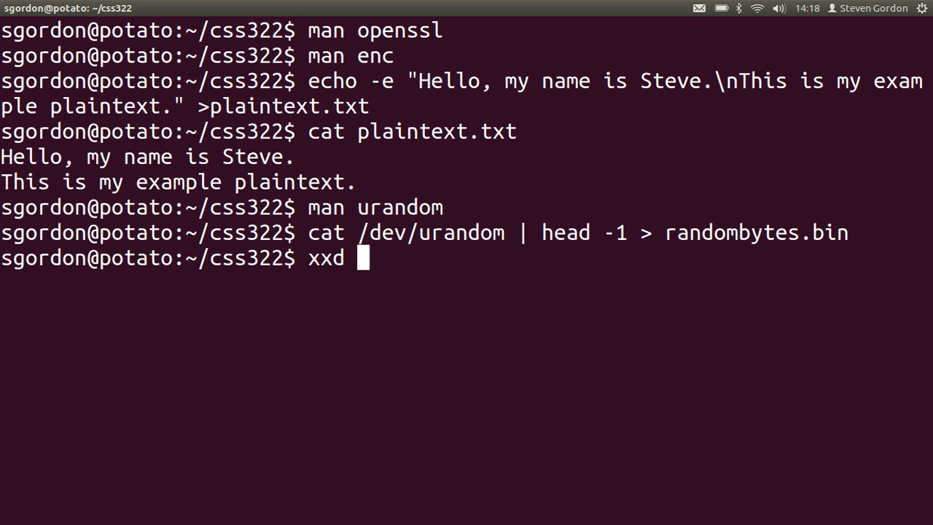
pyautogui.write('randombytes')
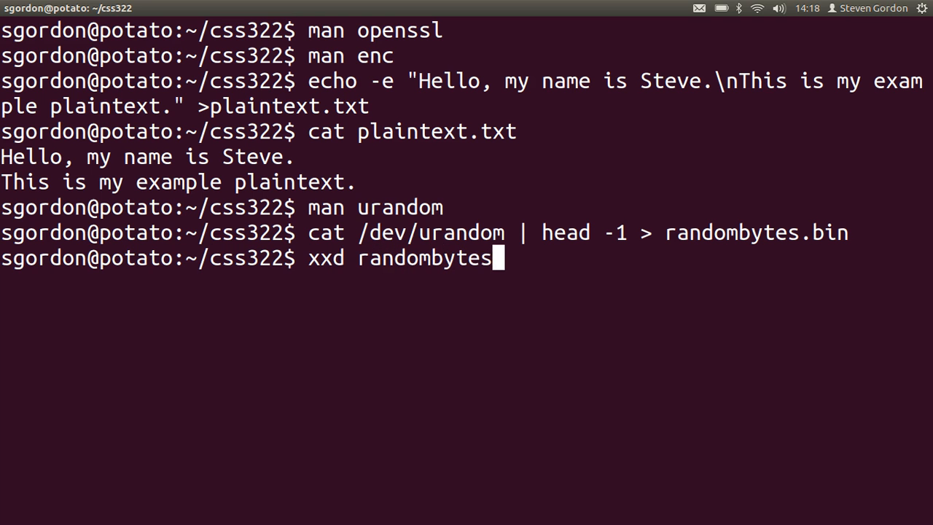
pyautogui.write('.bin |')
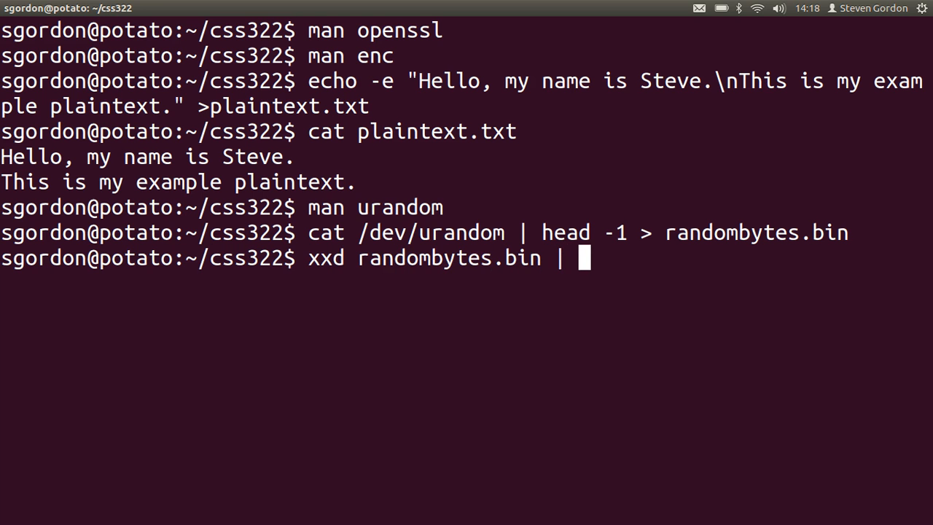
pyautogui.write('head')
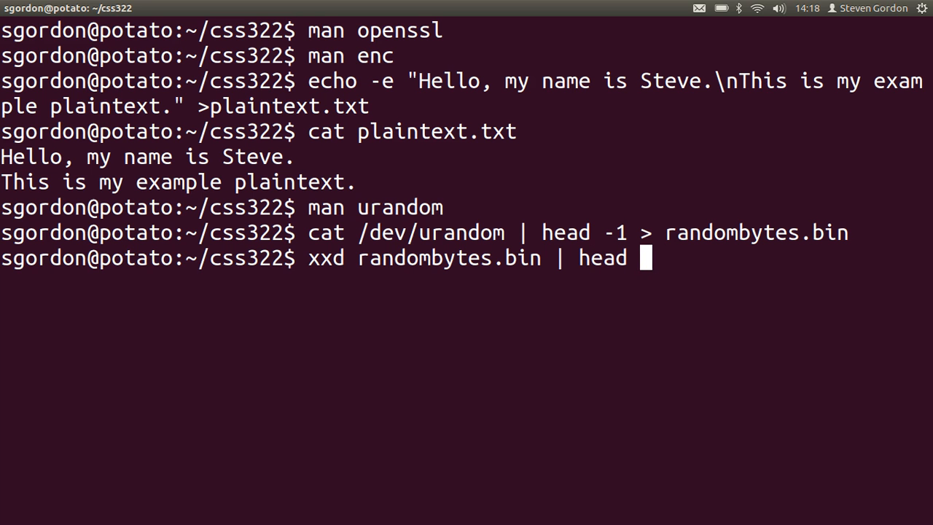
pyautogui.write('-1')
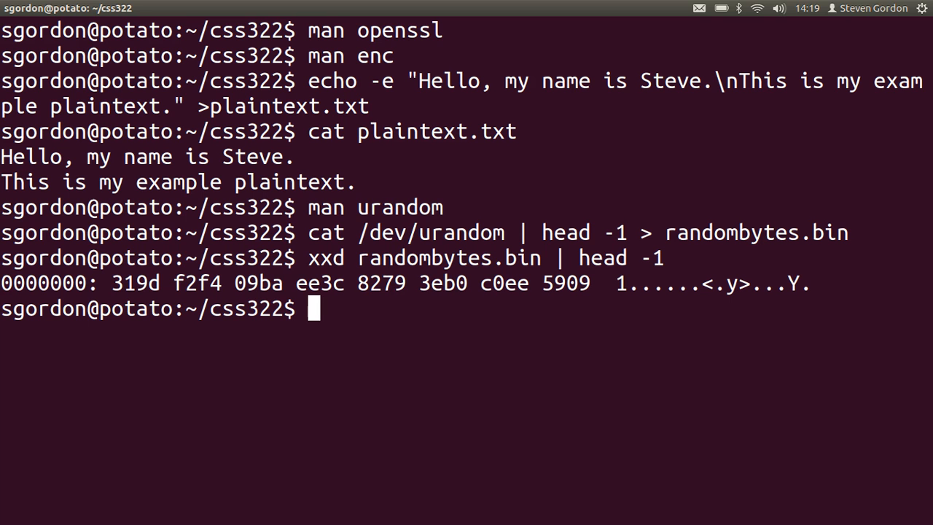
pyautogui.write('open')
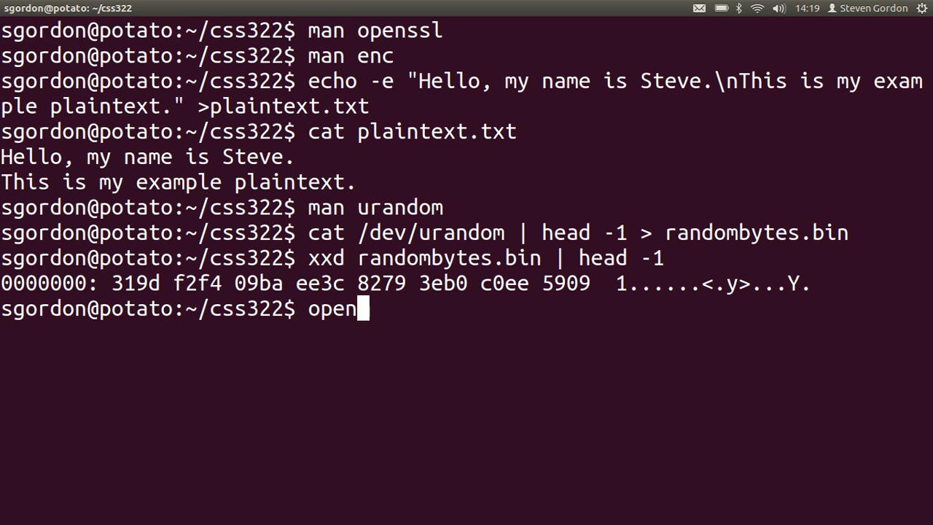
# Compose openssl enc -des-cbc from plaintext.txt to ciphertext.enc with -nosalt.
pyautogui.write('ssl')
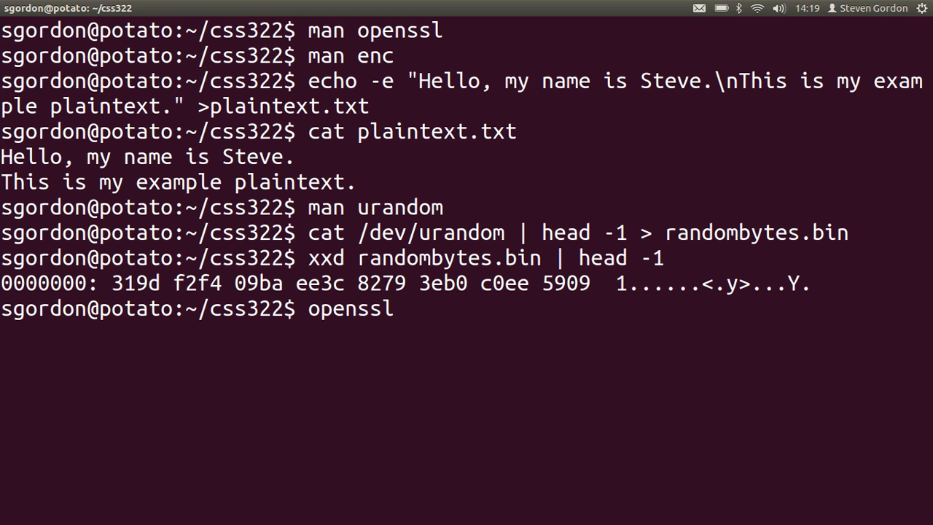
pyautogui.write('e')
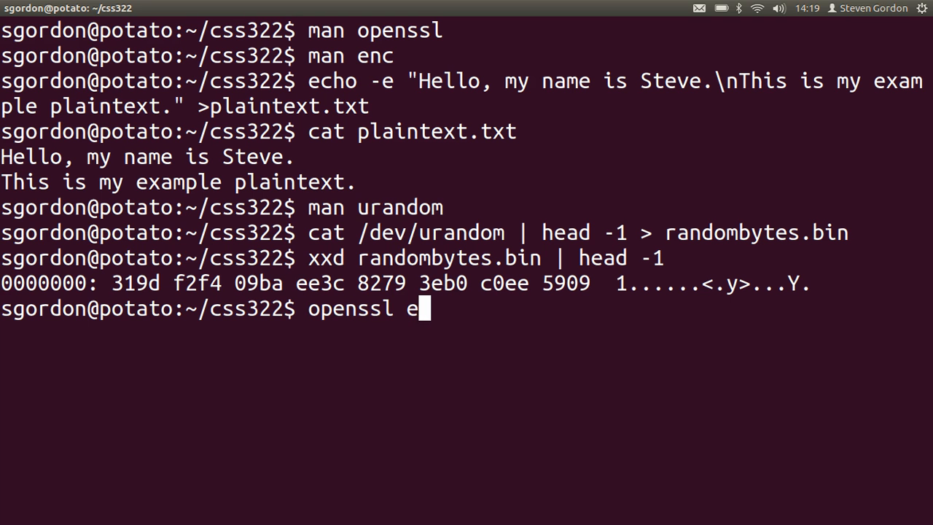
pyautogui.write('nc')
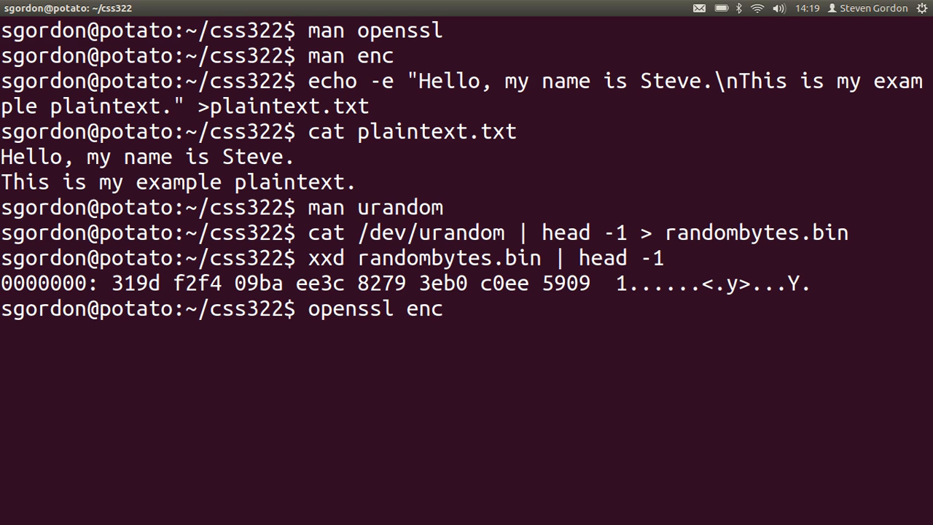
pyautogui.write('-des')
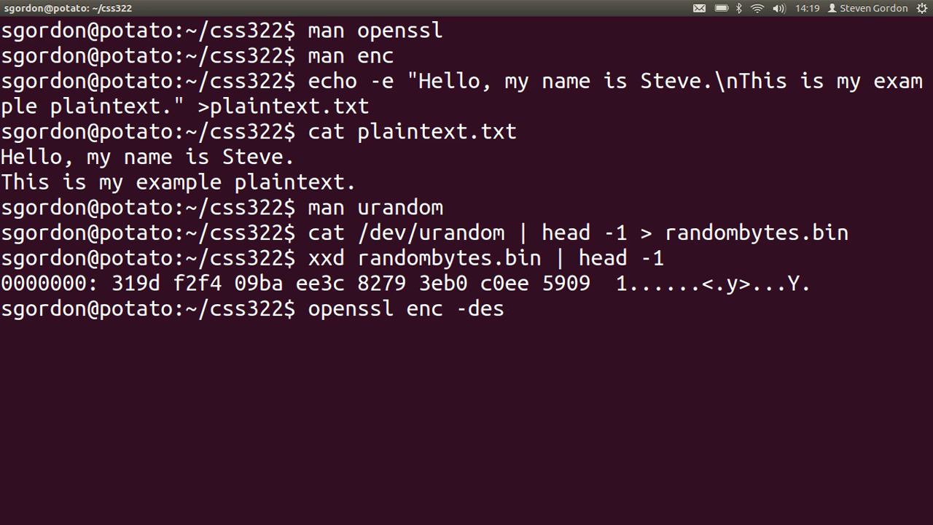
pyautogui.write('-cbc')
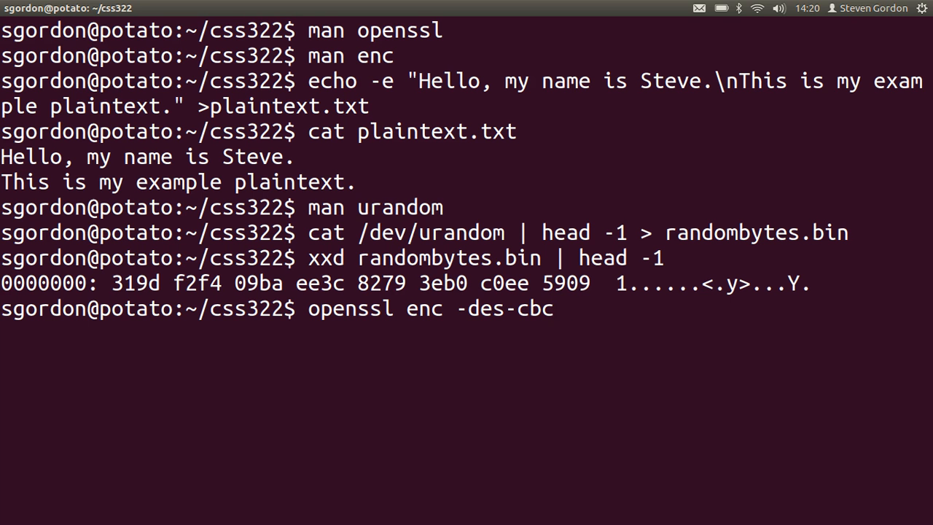
pyautogui.write('-i')
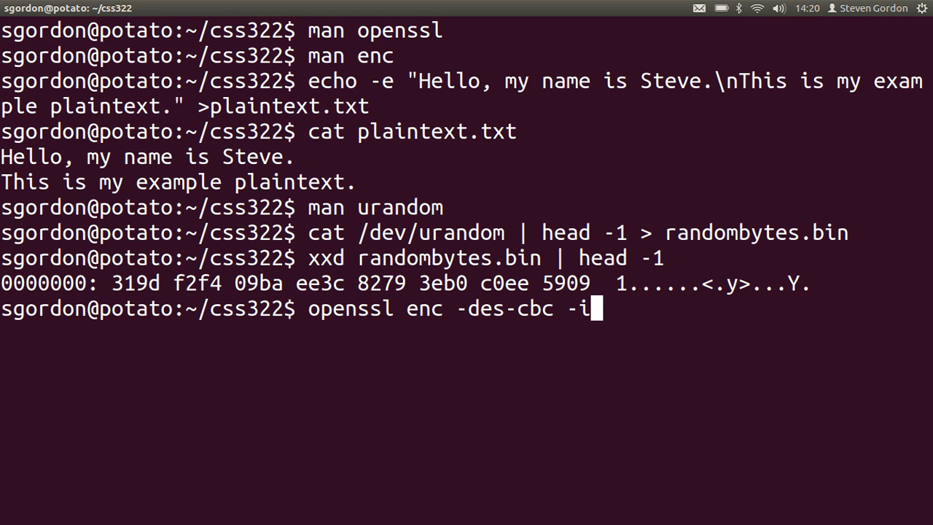
pyautogui.write('n')
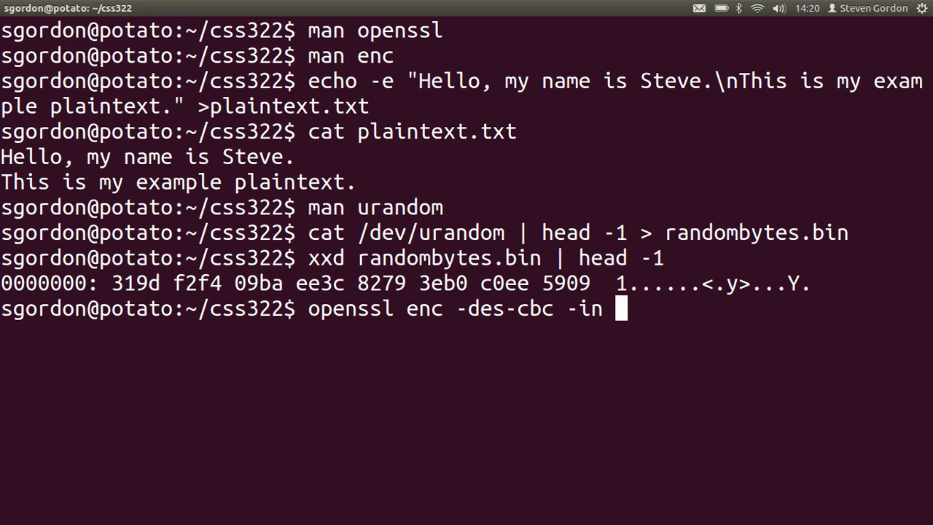
pyautogui.write('plainte')
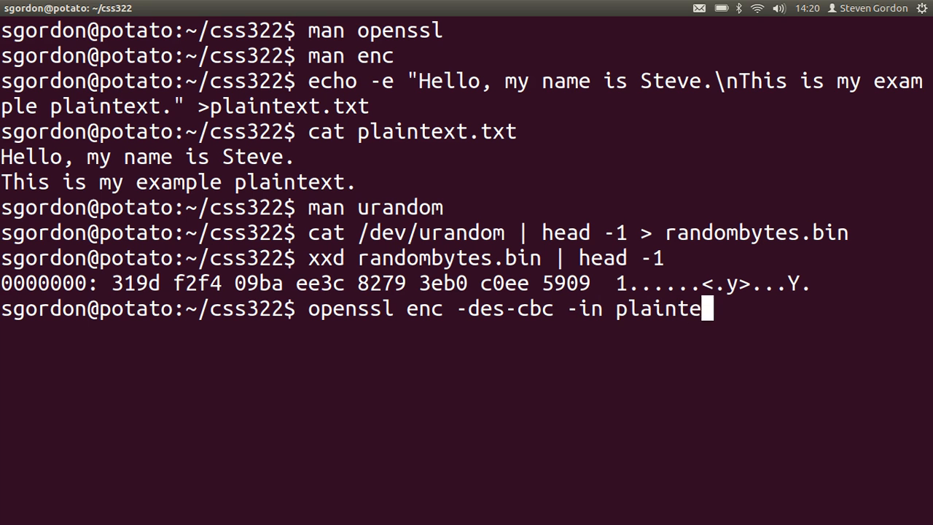
pyautogui.write('xt.txt')
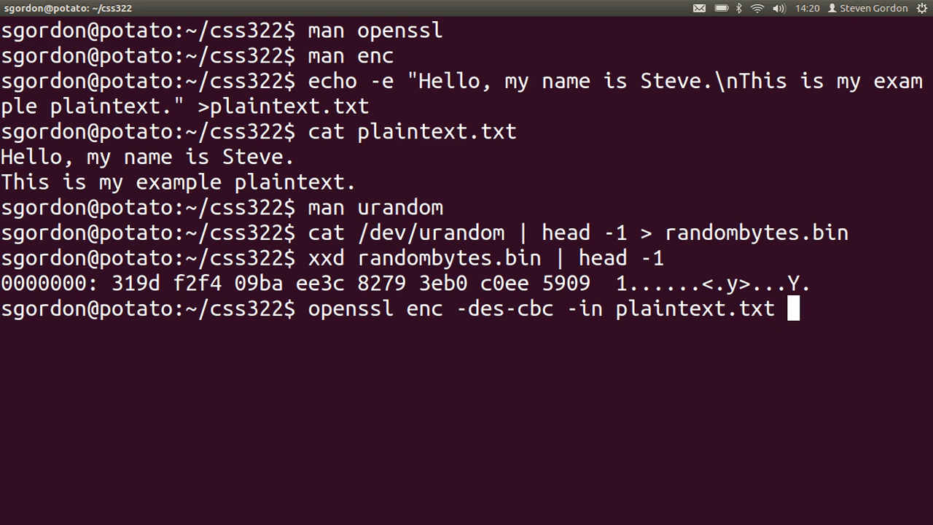
pyautogui.write('-out')
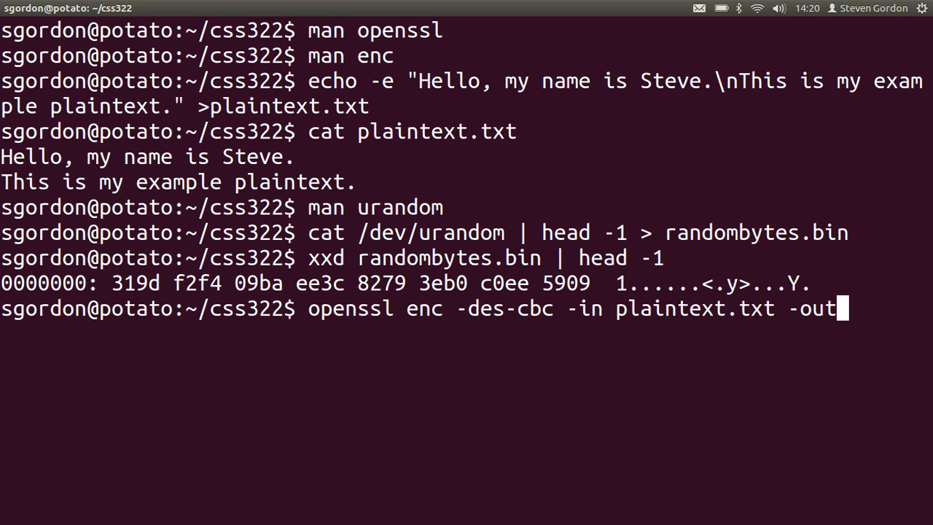
pyautogui.write('ci')
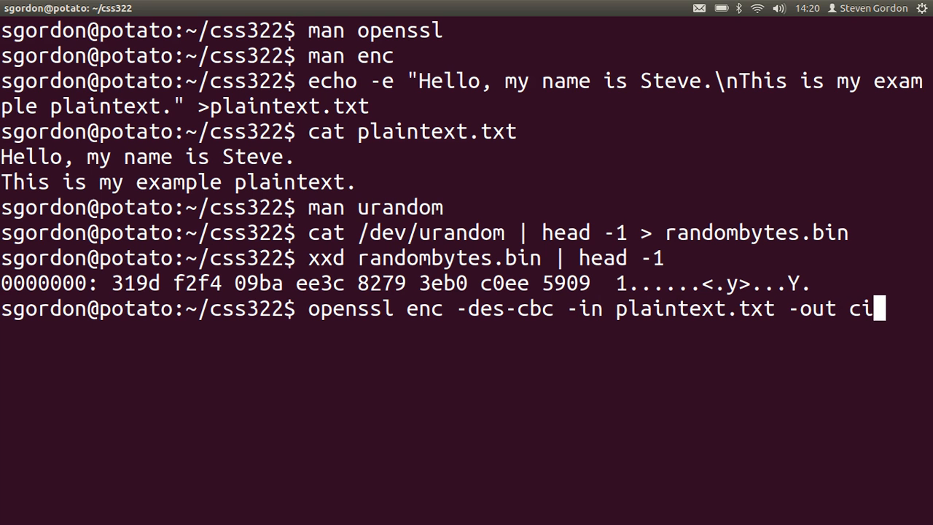
pyautogui.write('phertext')
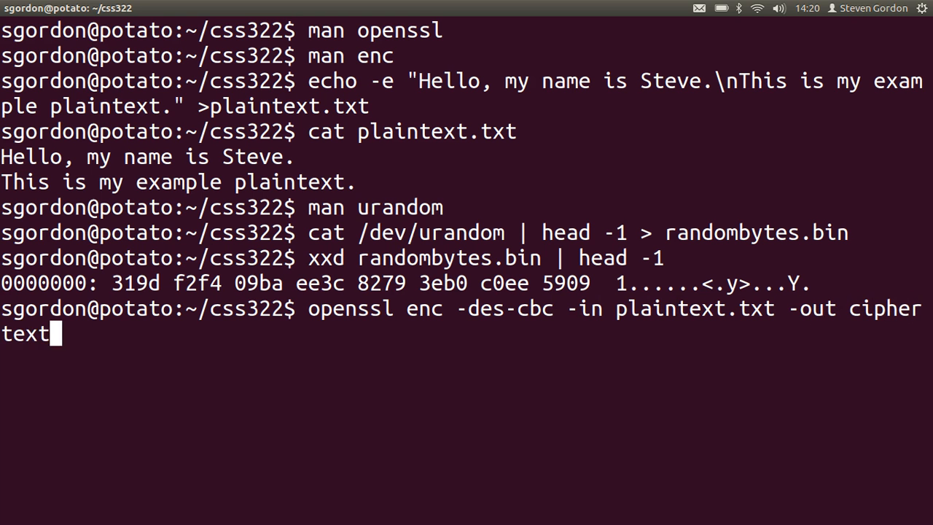
pyautogui.write('.e')
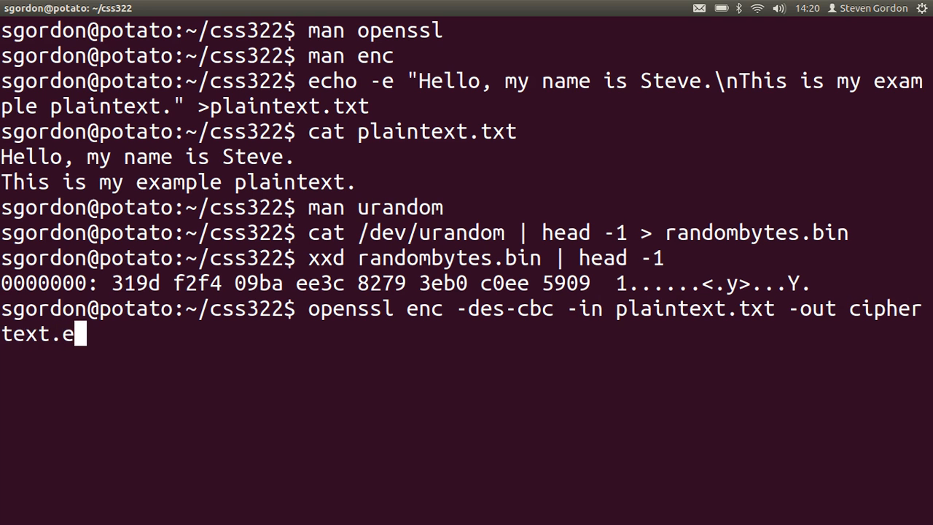
pyautogui.write('nc')
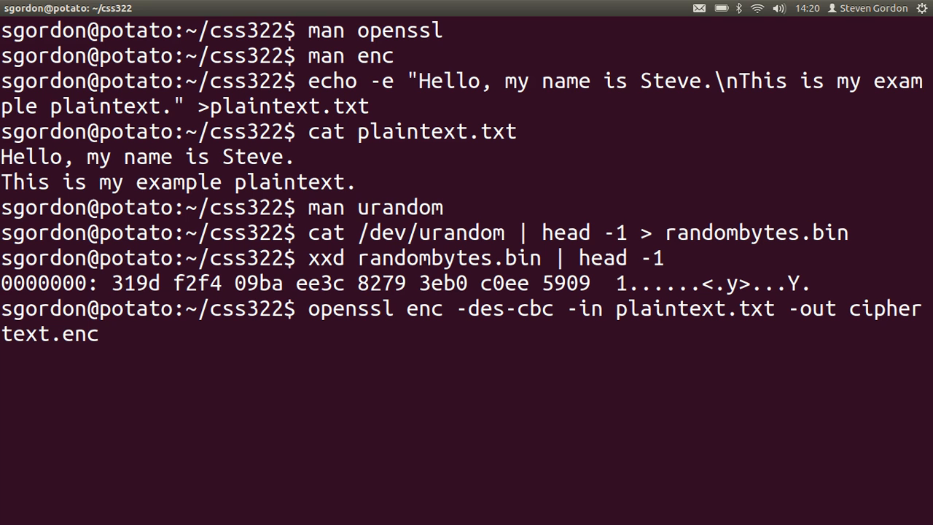
pyautogui.write('-')
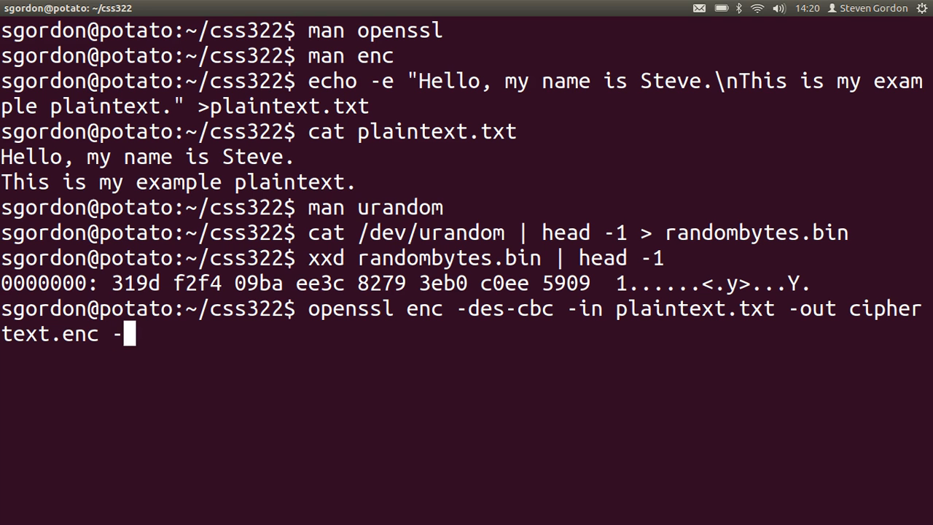
pyautogui.write('nosal')
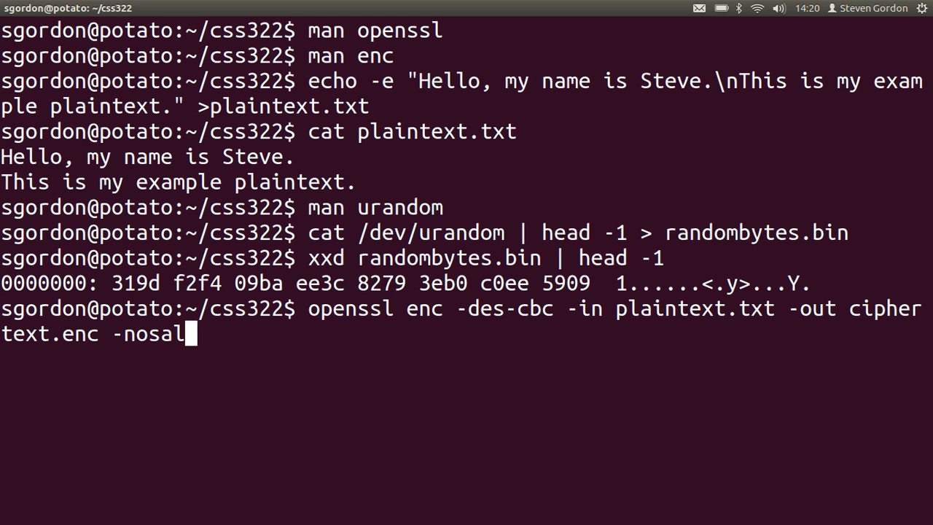
pyautogui.write('t')
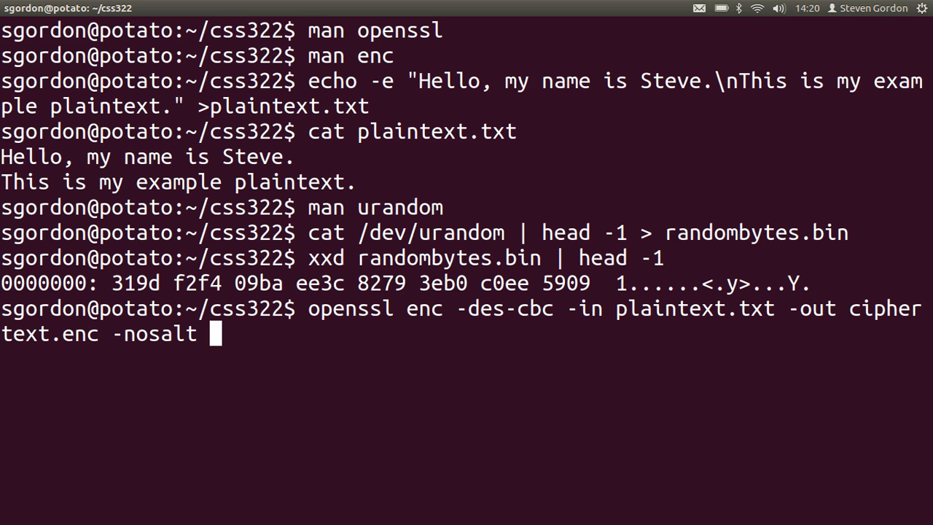
pyautogui.write('-i')
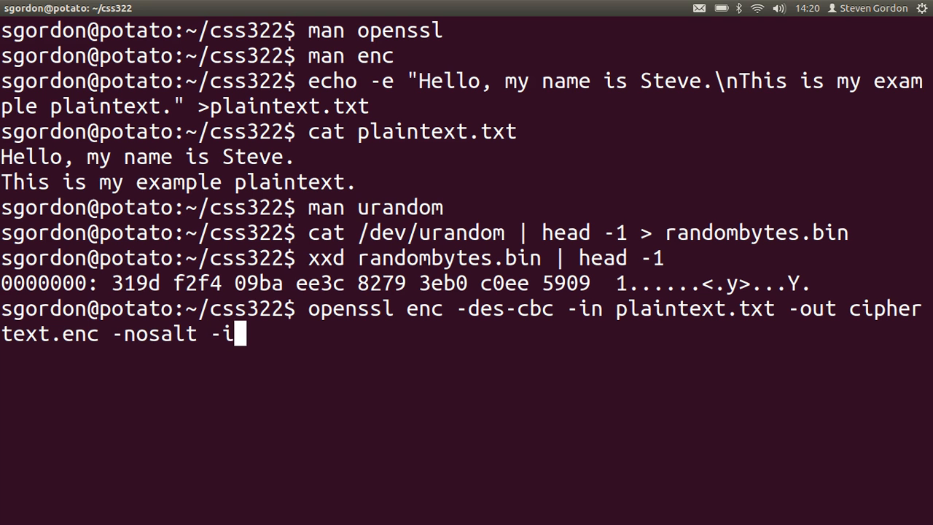
pyautogui.write('v')
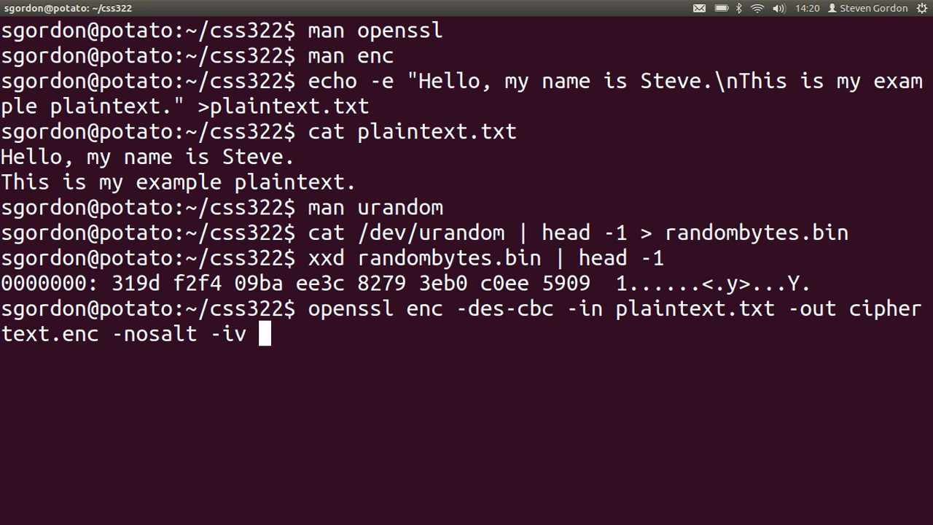
pyautogui.write('000')
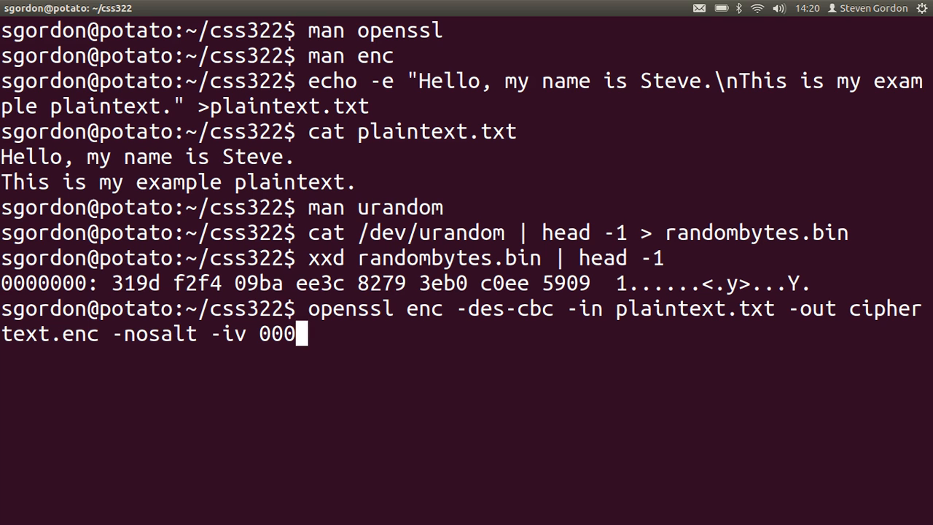
pyautogui.write('0')
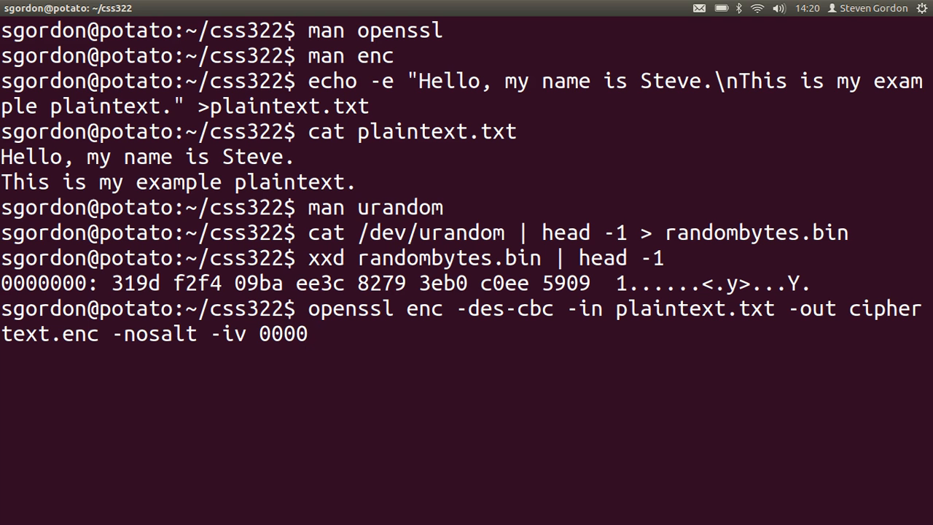
pyautogui.write('0000')
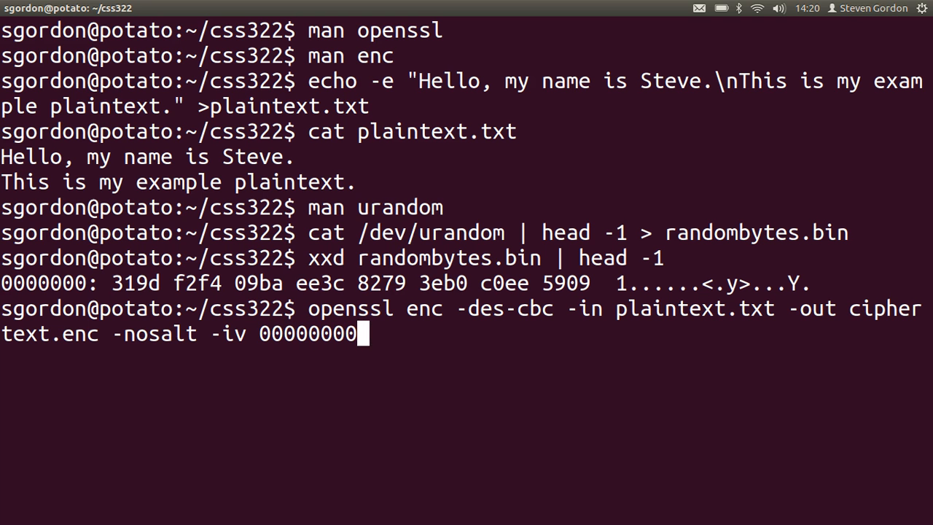
pyautogui.write('0000000000')
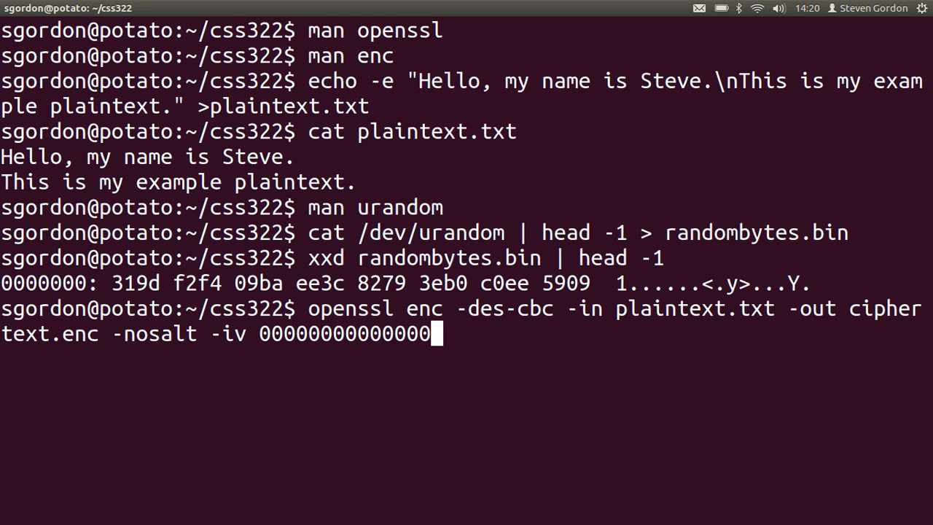
pyautogui.write('00')
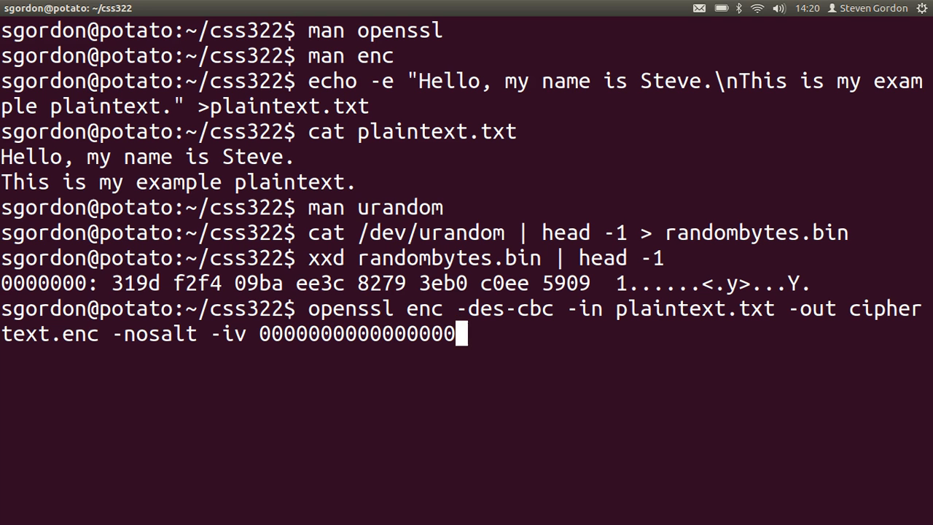
pyautogui.write('-')
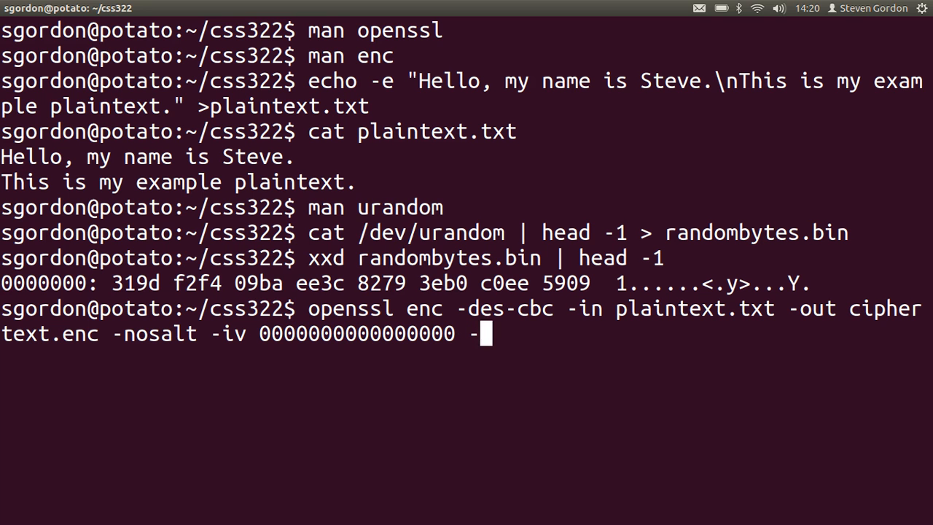
pyautogui.write('K')
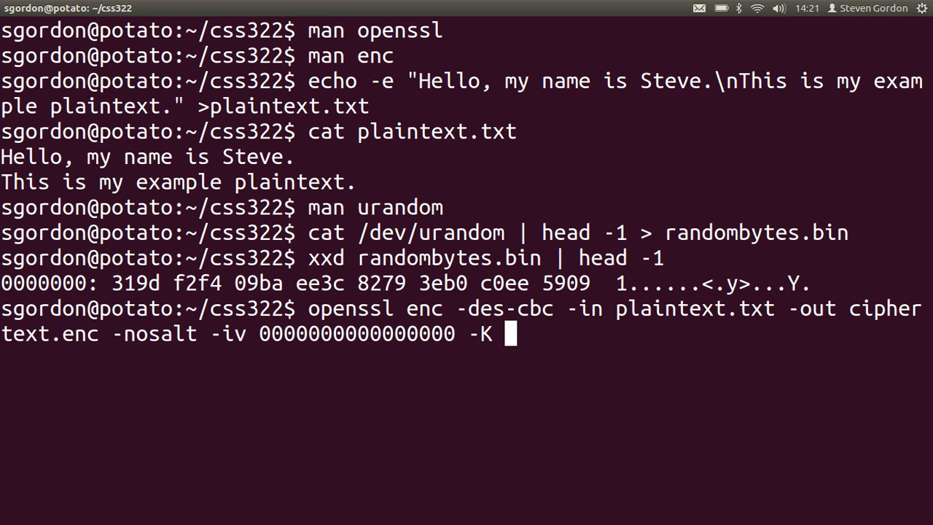
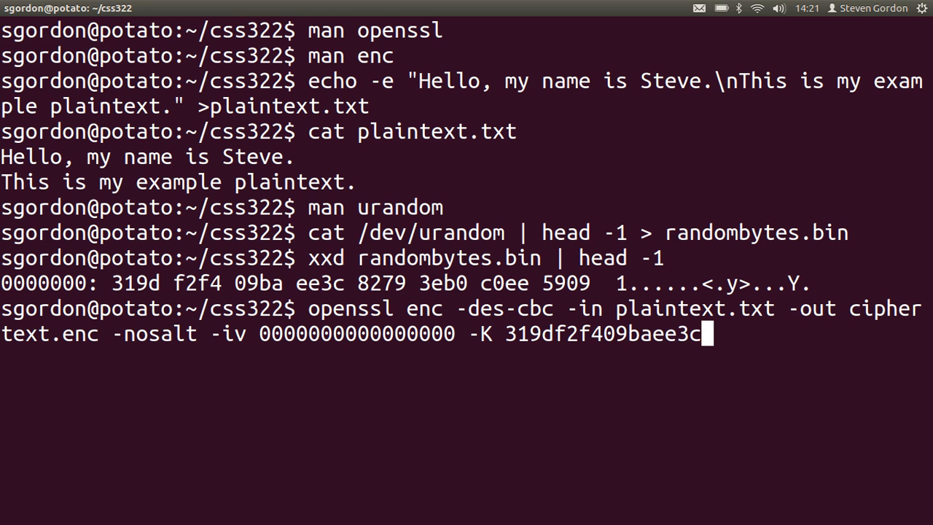
pyautogui.press('Return')
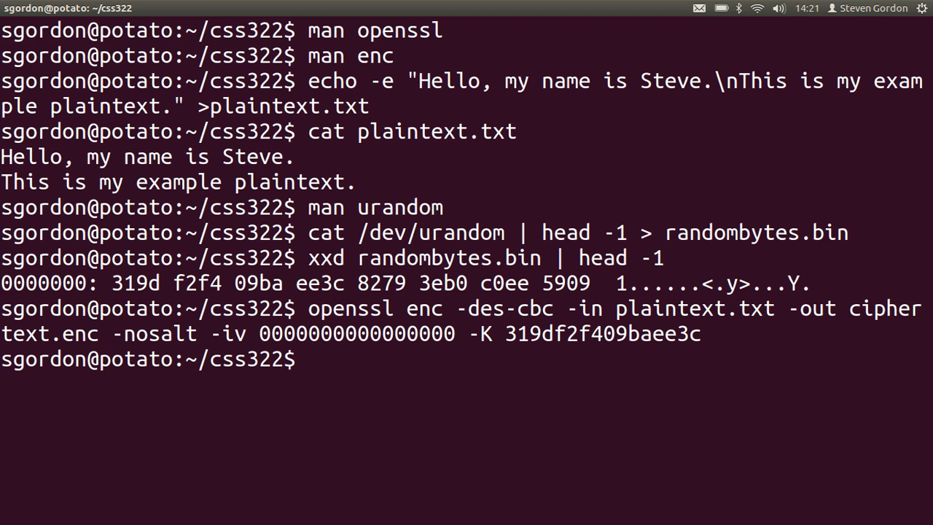
# List the 56-byte ciphertext.enc, then dump it bit by bit with xxd -b.
pyautogui.write('ls')
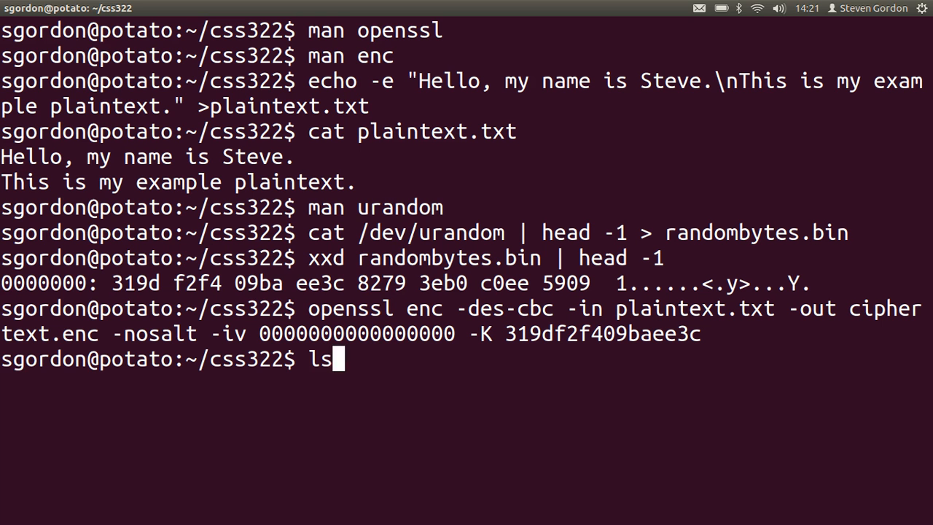
pyautogui.write('-l')
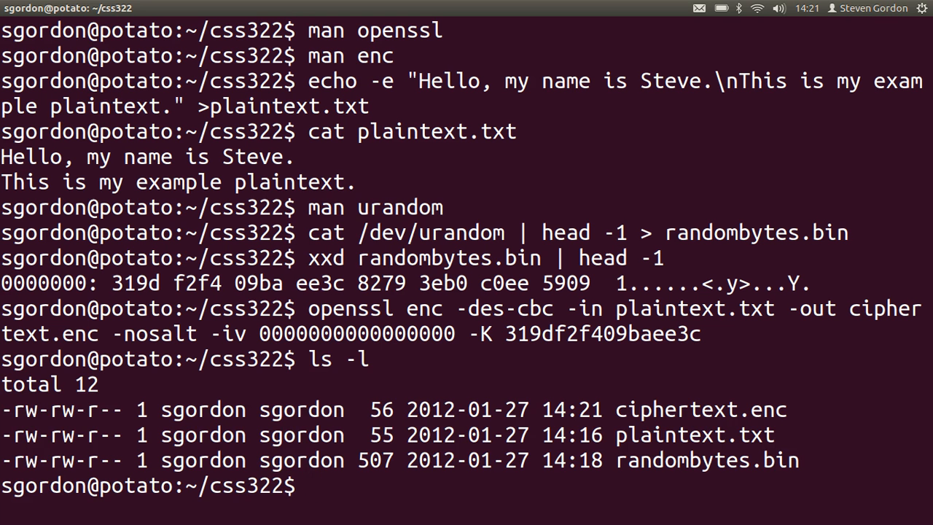
pyautogui.write('xxd -')
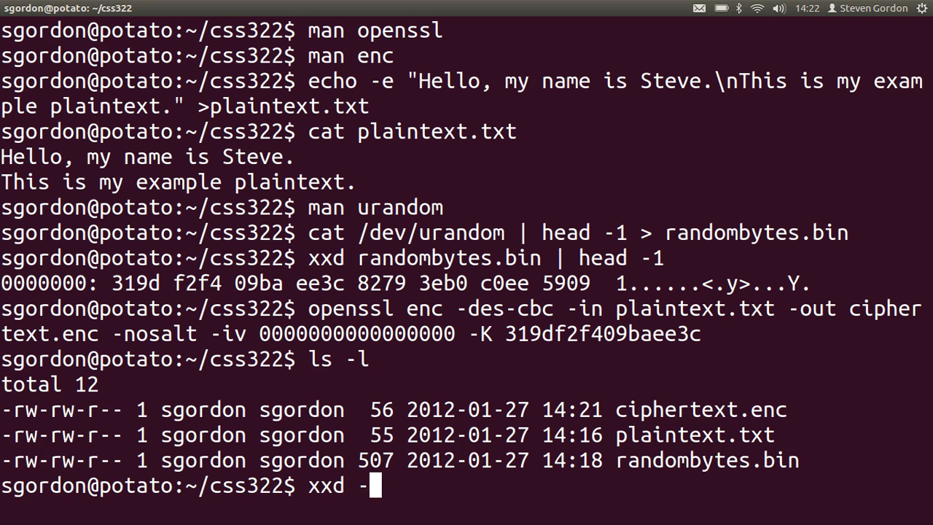
pyautogui.write('b')
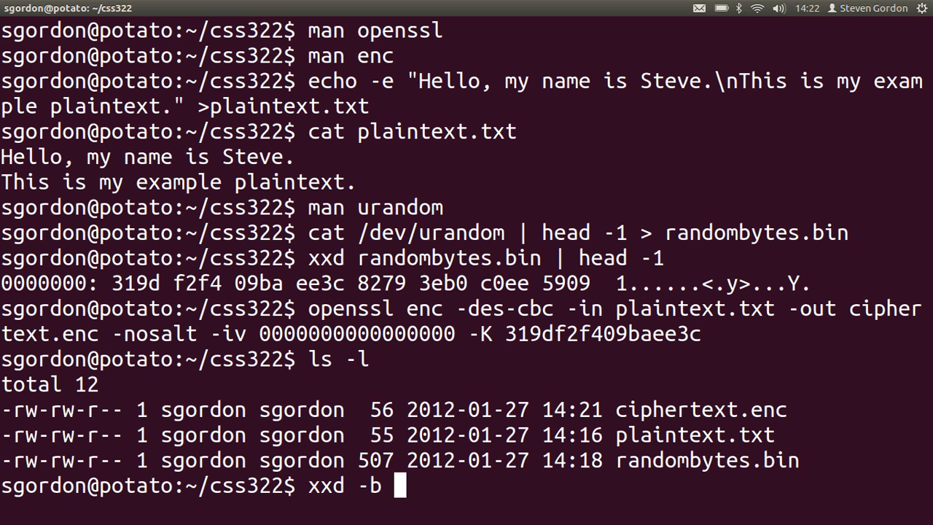
pyautogui.write('c')
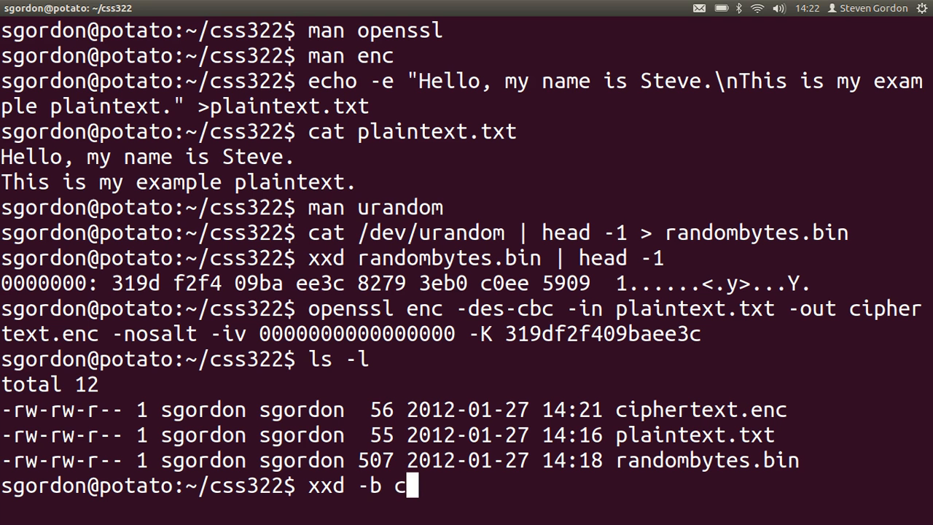
pyautogui.write('ipher')
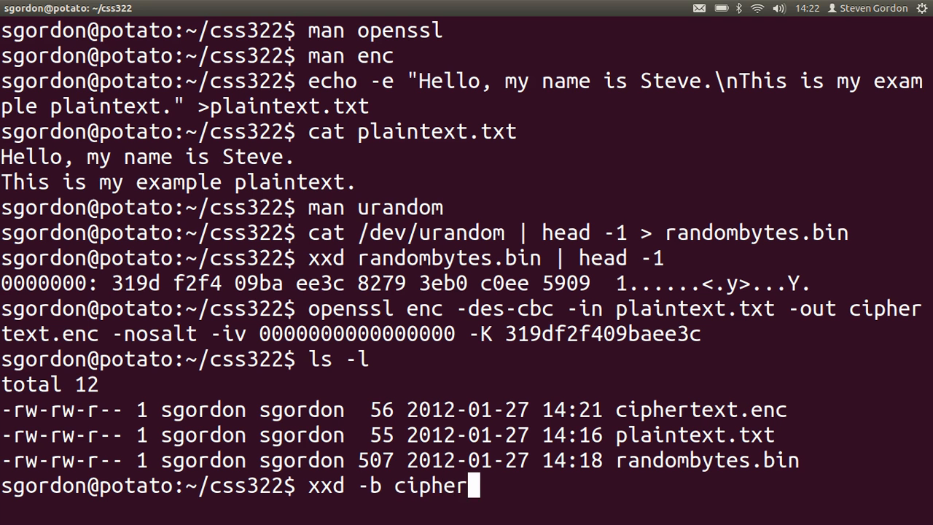
pyautogui.write('text.enc')
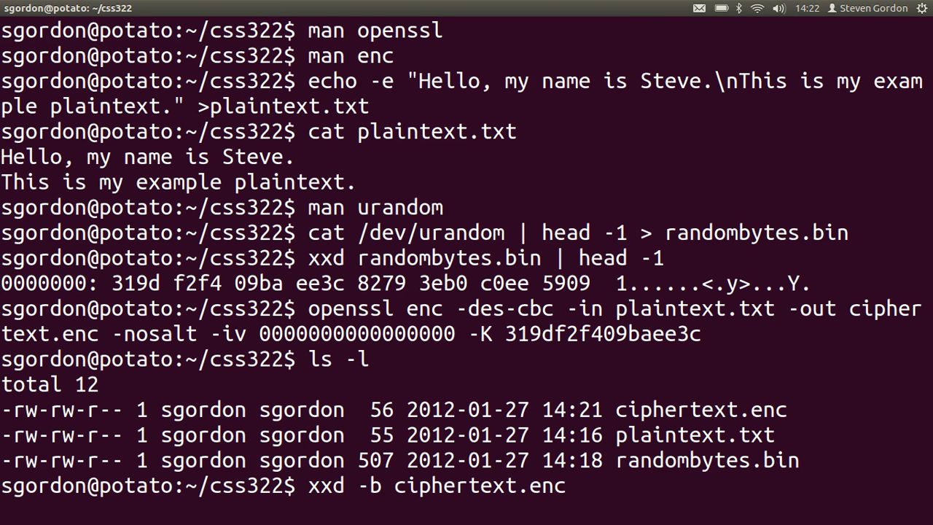
pyautogui.press('Return')
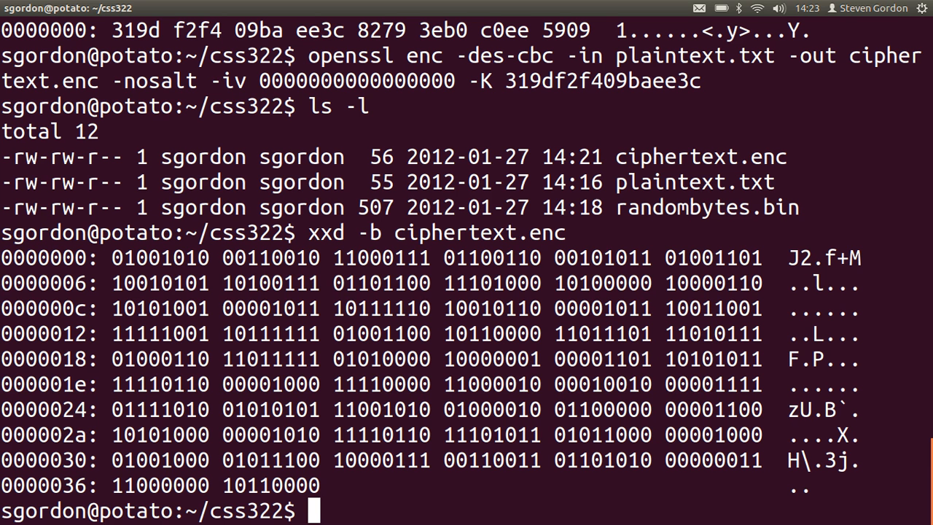
# Compute 448/64 = 7 in bc and quit back to the shell.
pyautogui.write('bc')
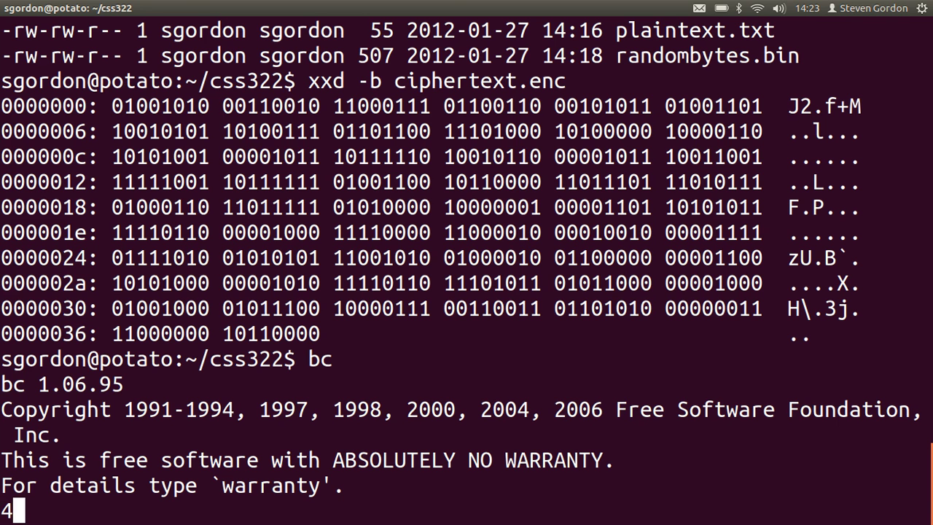
pyautogui.write('48')
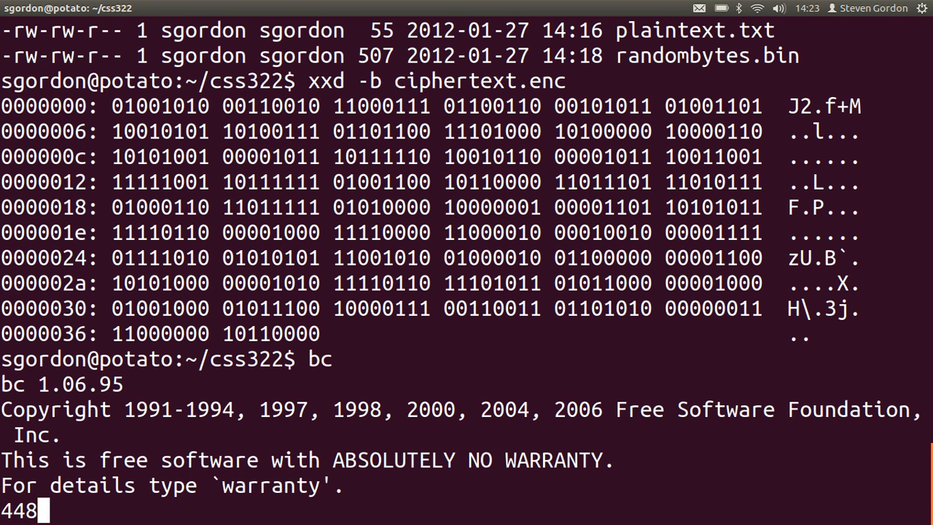
pyautogui.write('/64')
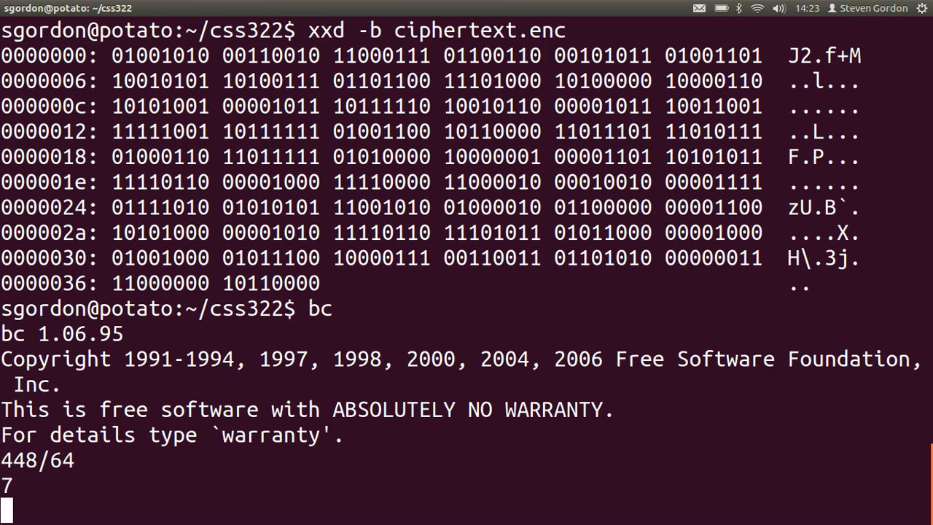
pyautogui.write('quit')
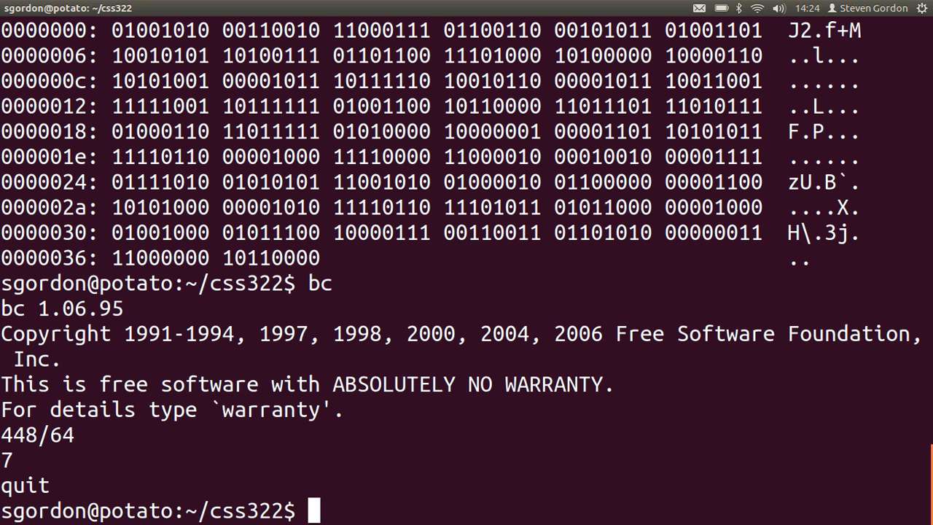
# Rerun the same DES-CBC encryption of plaintext.txt with -a for base64 output.
pyautogui.write('bc')
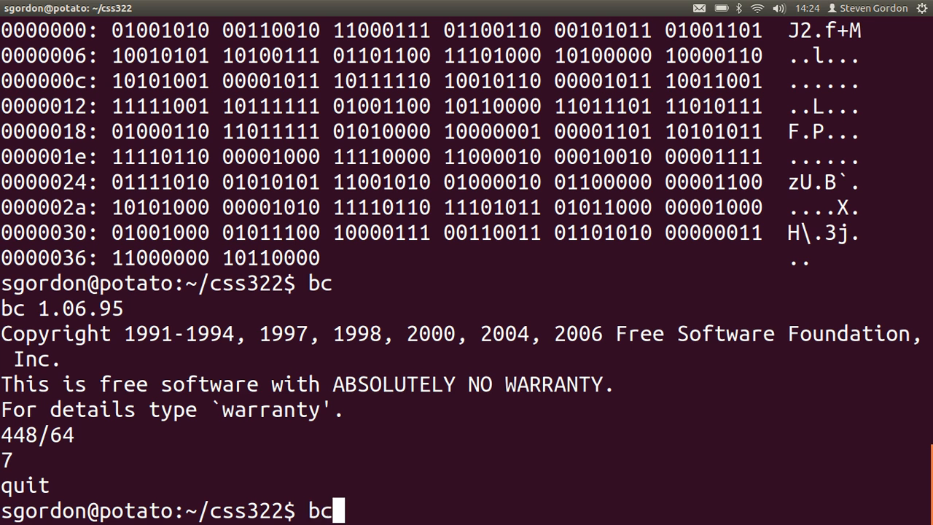
pyautogui.write('ls -l')
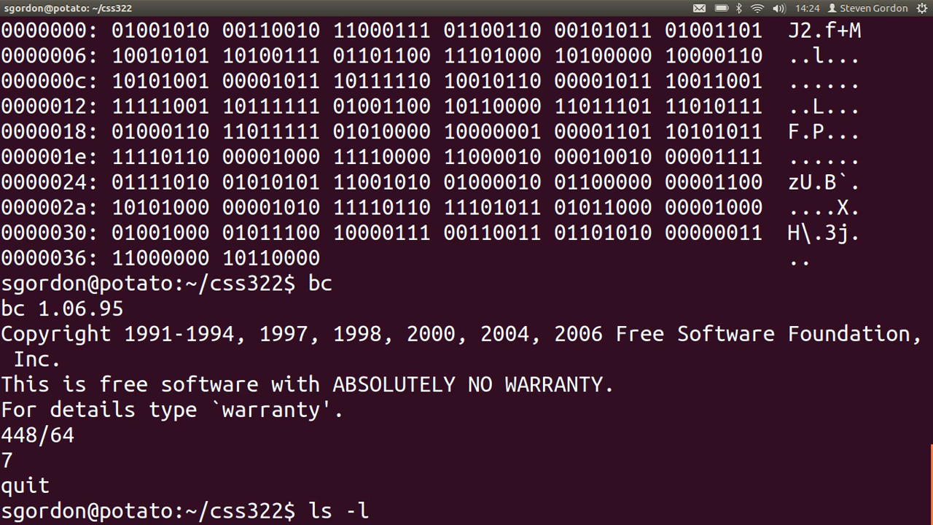
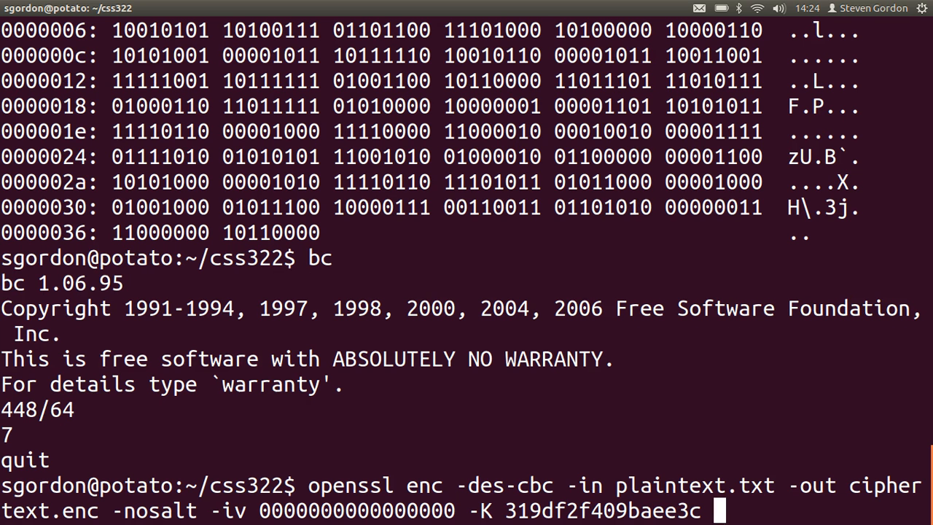
pyautogui.write('-a')
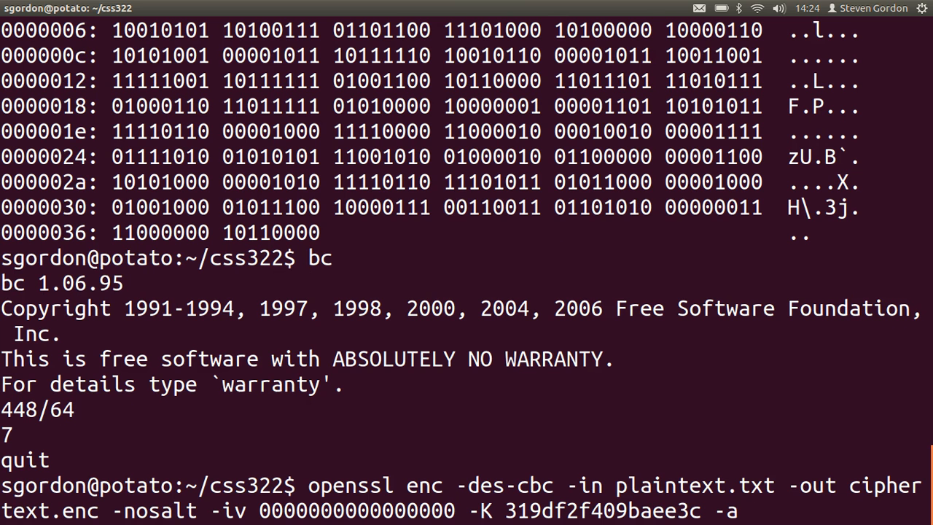
pyautogui.press('Return')
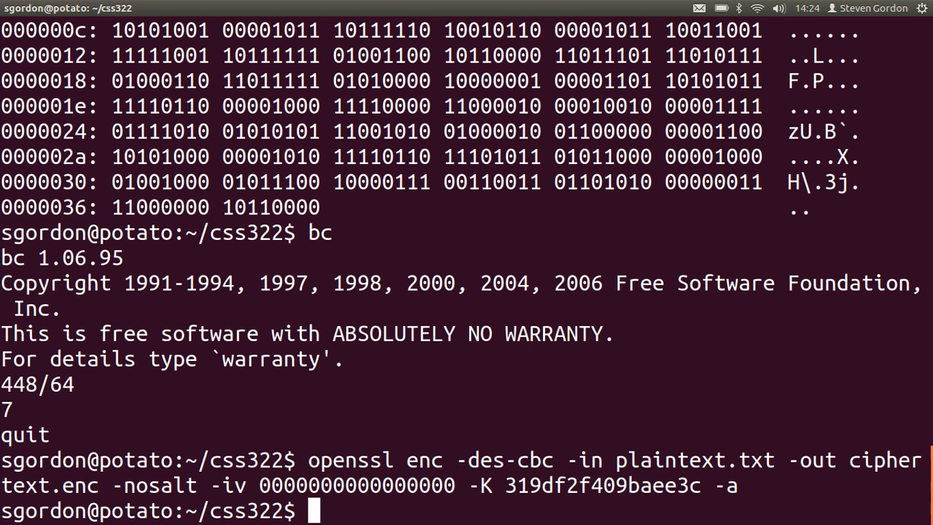
# Print ciphertext.enc to show it now contains base64 text.
pyautogui.write('cat cip')
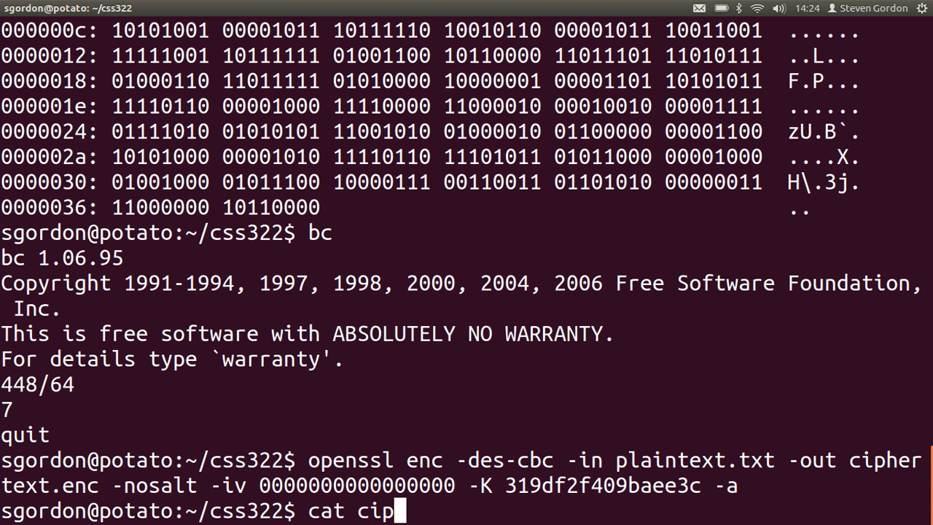
pyautogui.write('hertext')
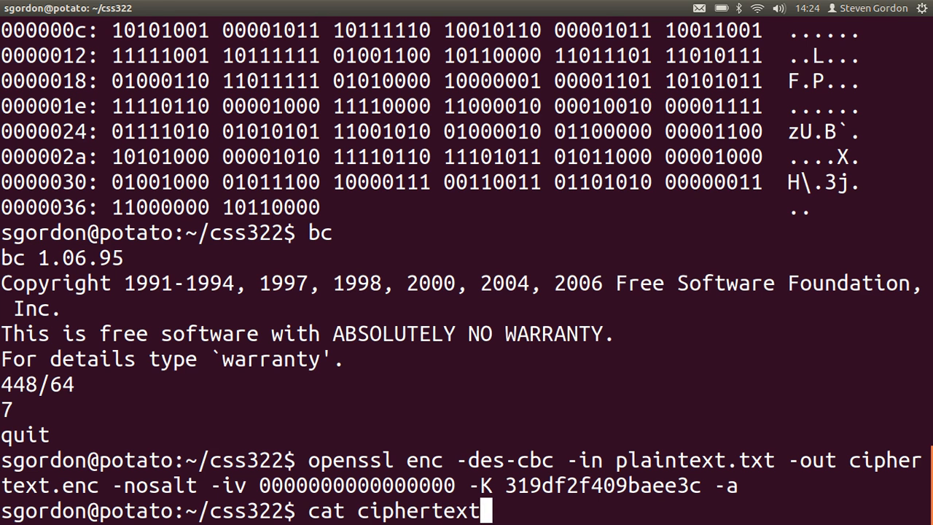
pyautogui.write('.enc')
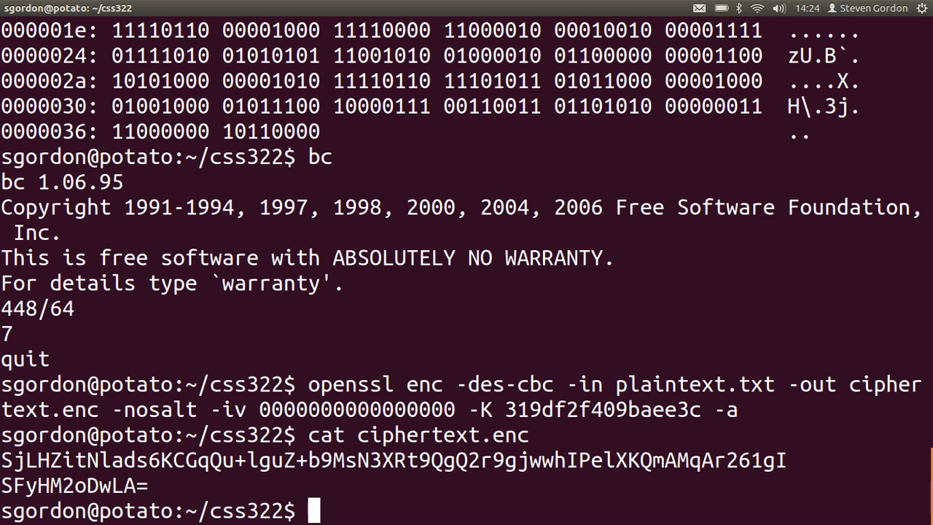
# Compose openssl enc -des-cbc -d from ciphertext.enc to recevied.txt with -nosalt.
pyautogui.write('open')
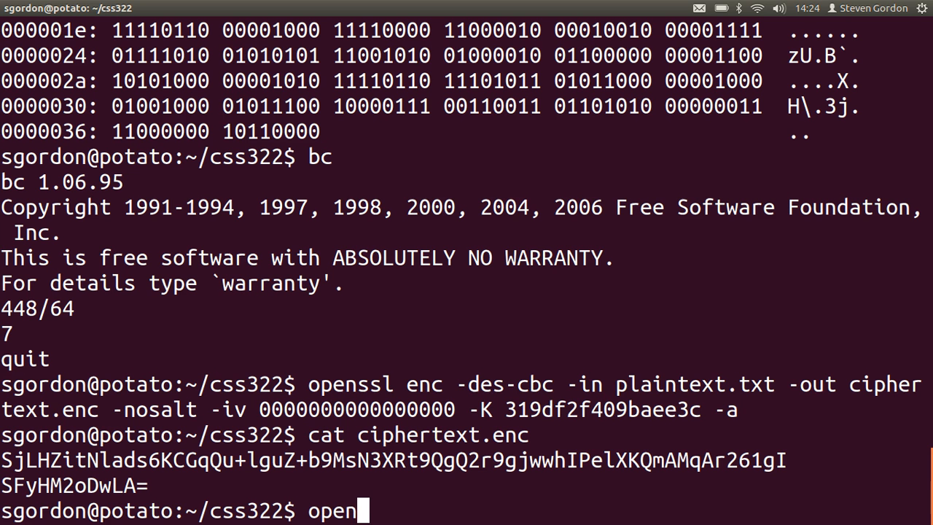
pyautogui.write('ssl')
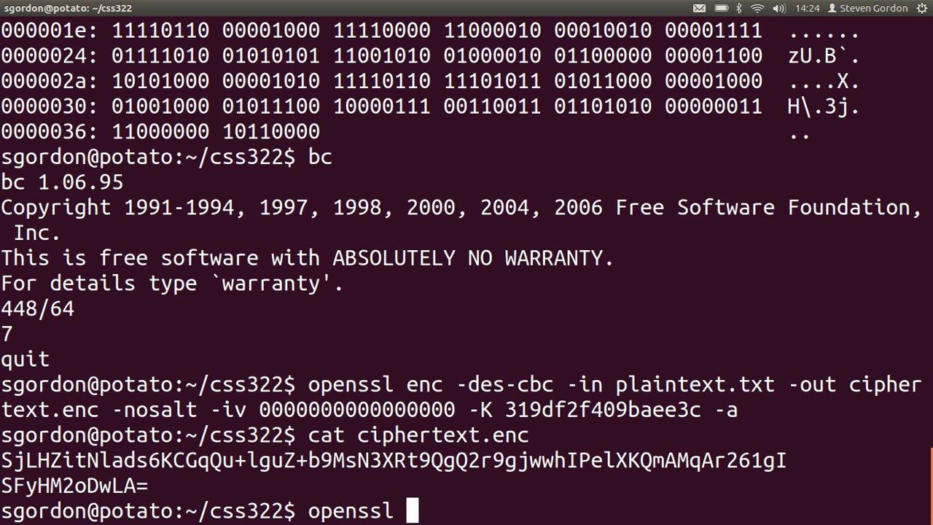
pyautogui.write('enc')
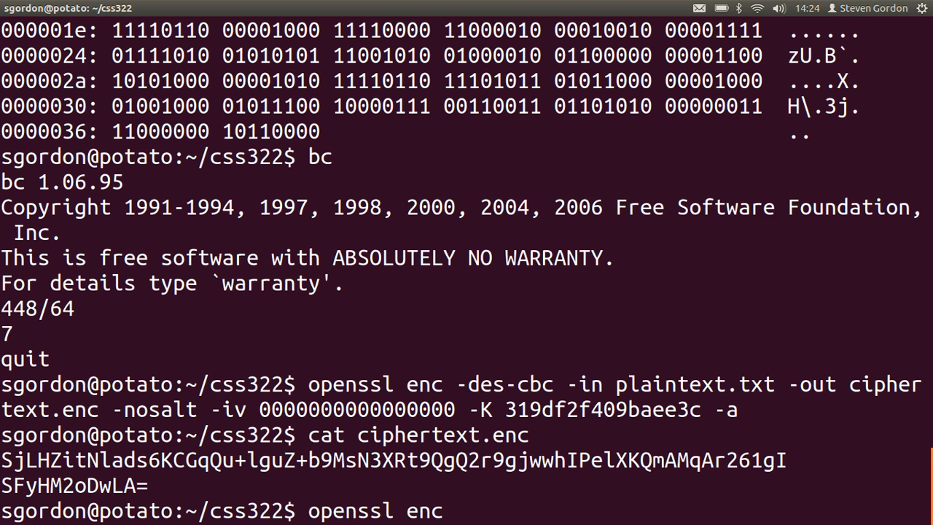
pyautogui.write('-des-cbc -')
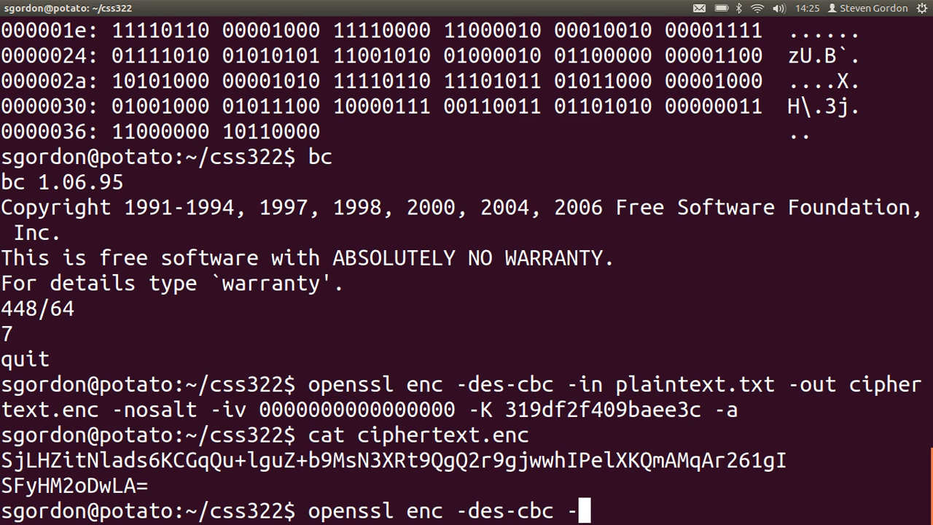
pyautogui.write('d')
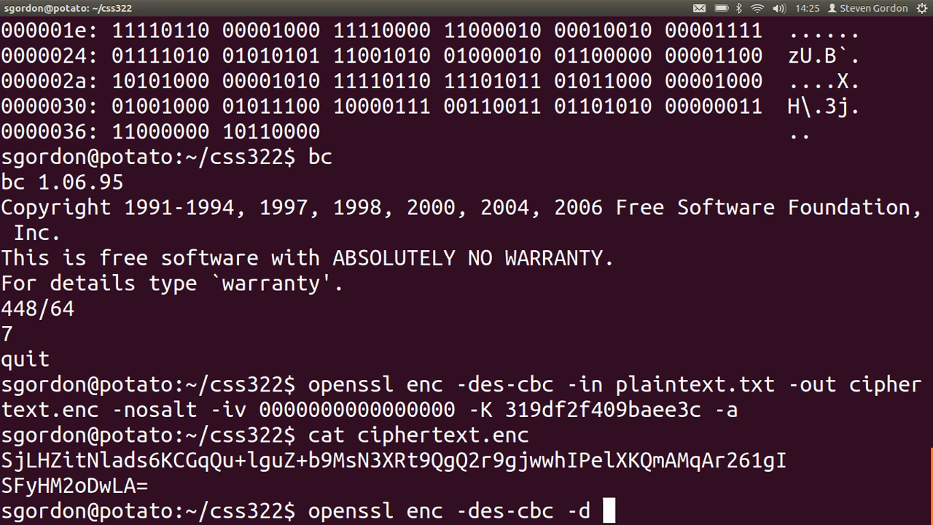
pyautogui.write('-in')
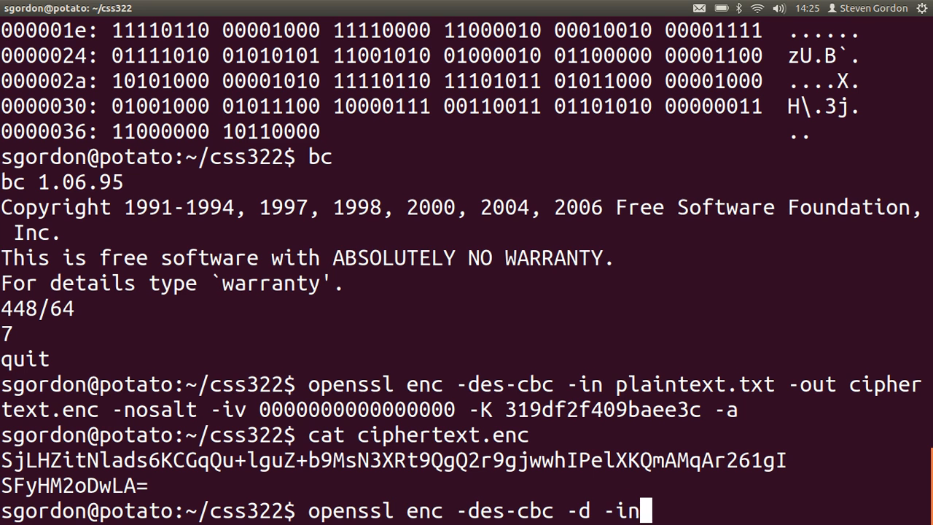
pyautogui.write('cipher')
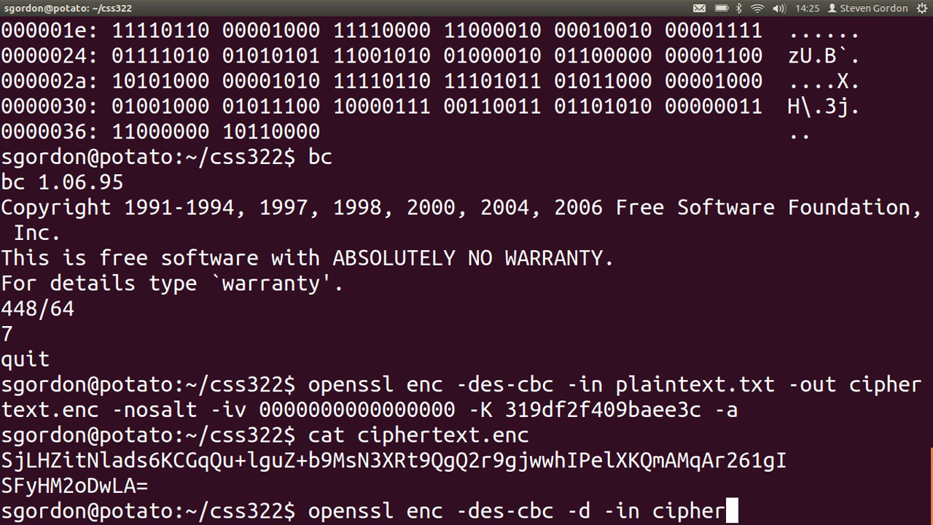
pyautogui.write('text.e')
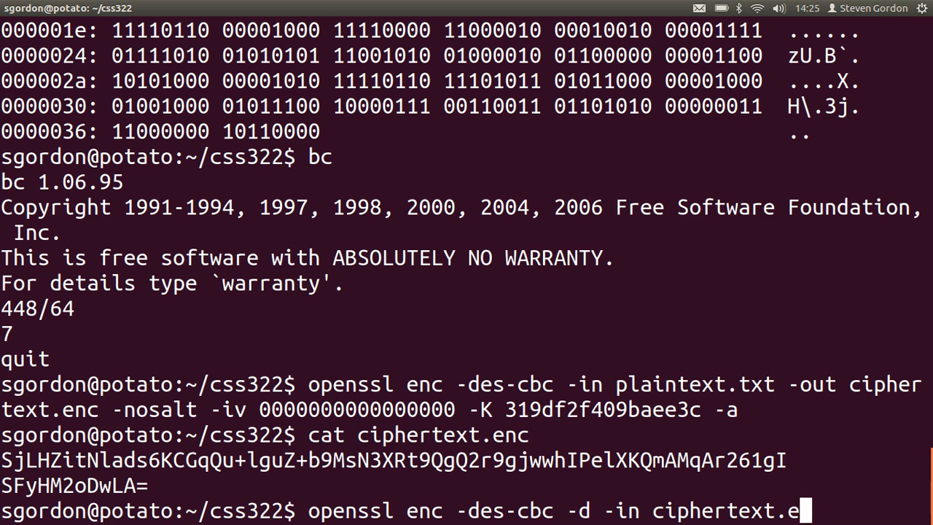
pyautogui.write('nc -')
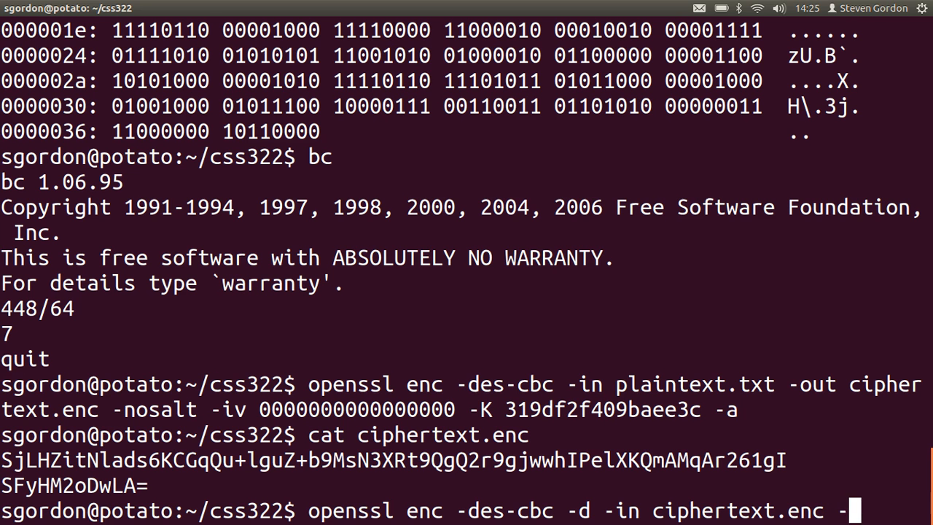
pyautogui.write('out')
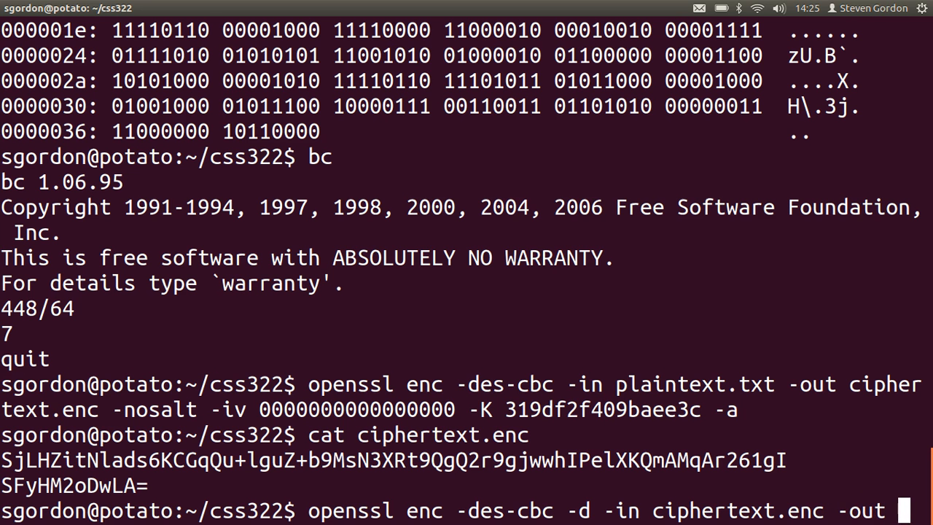
pyautogui.write('rece')
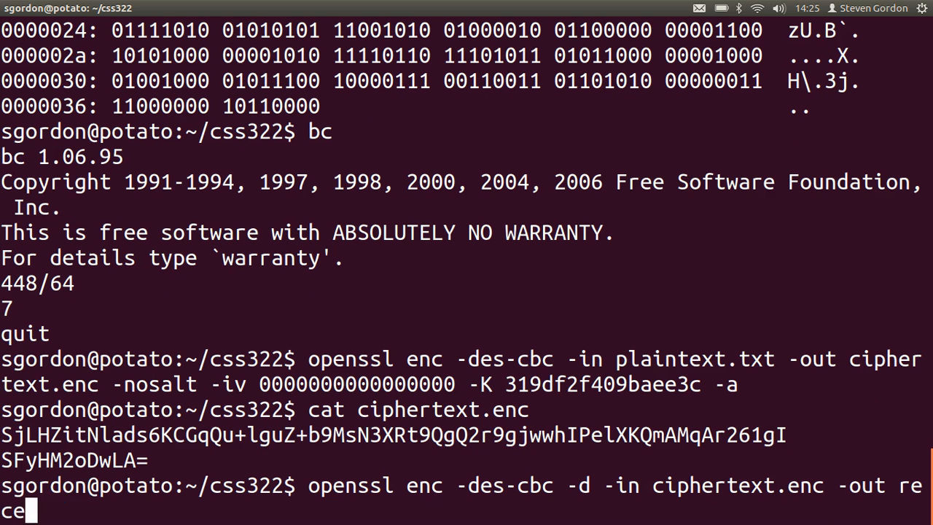
pyautogui.write('vied.')
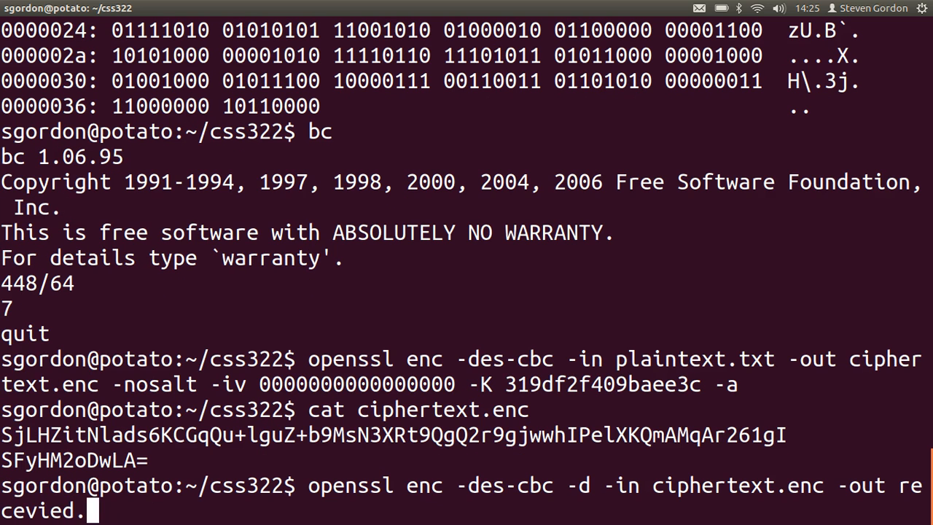
pyautogui.write('txt')
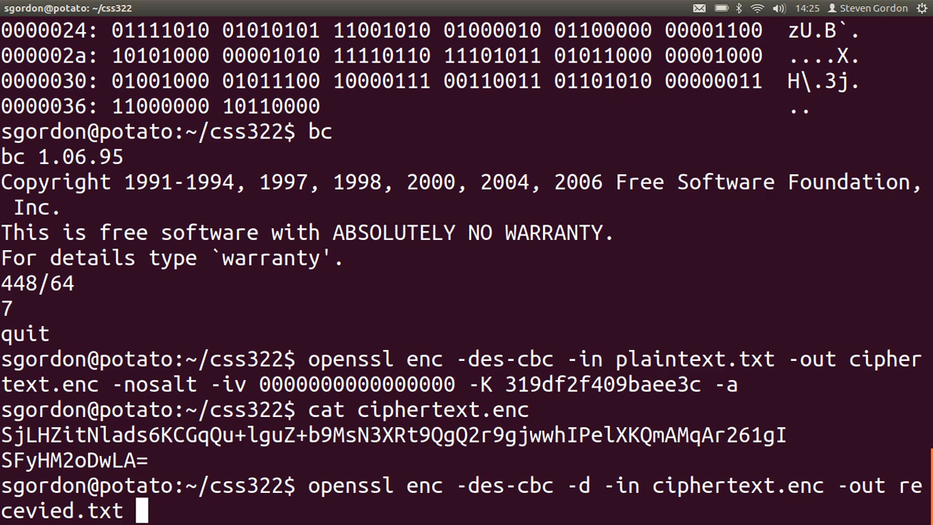
pyautogui.write('-')
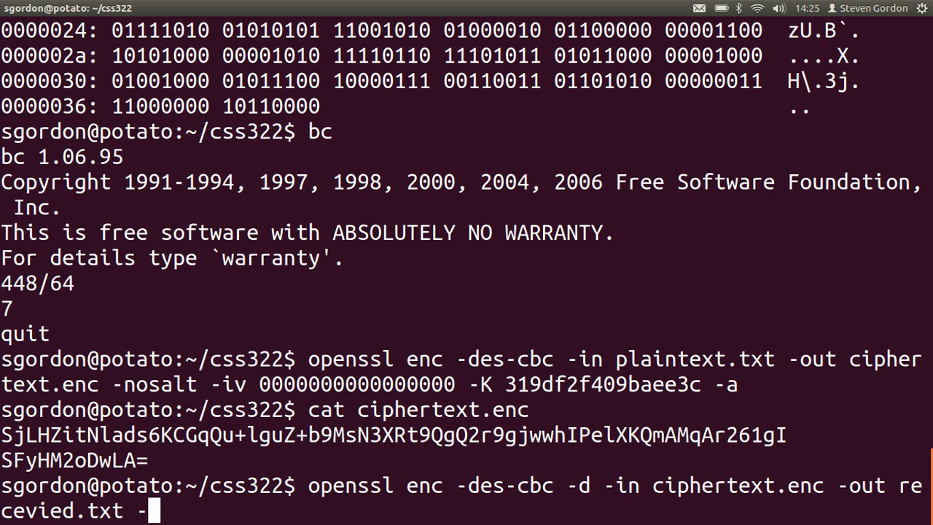
pyautogui.write('nosalt -iv 00')
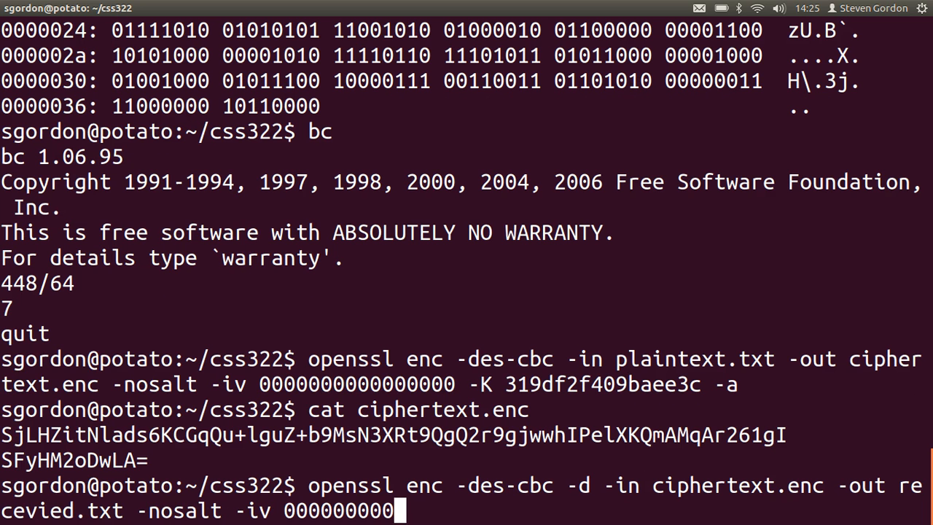
pyautogui.write('0000000')
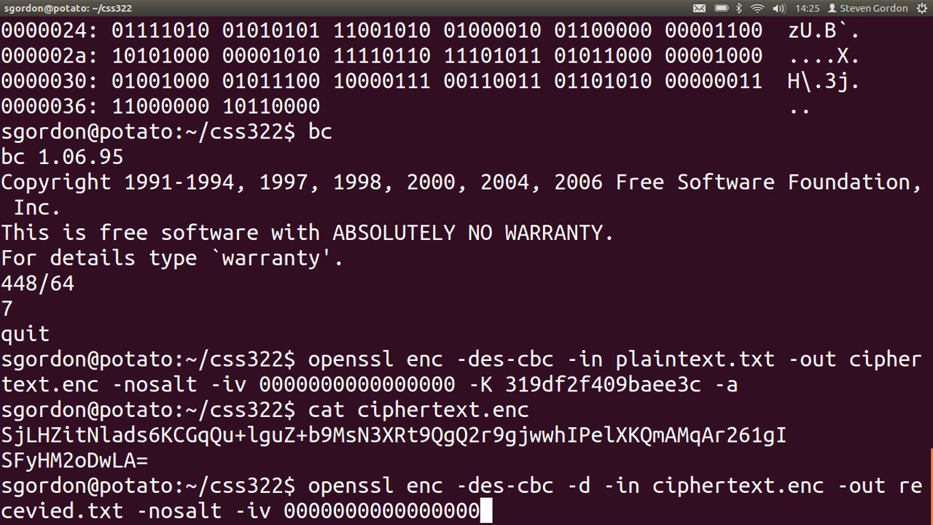
pyautogui.write('-')
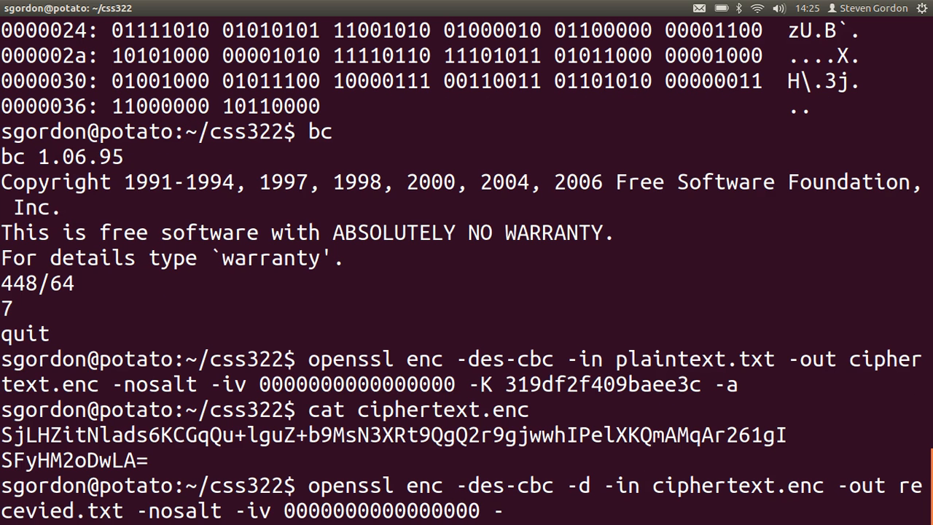
pyautogui.write('K')
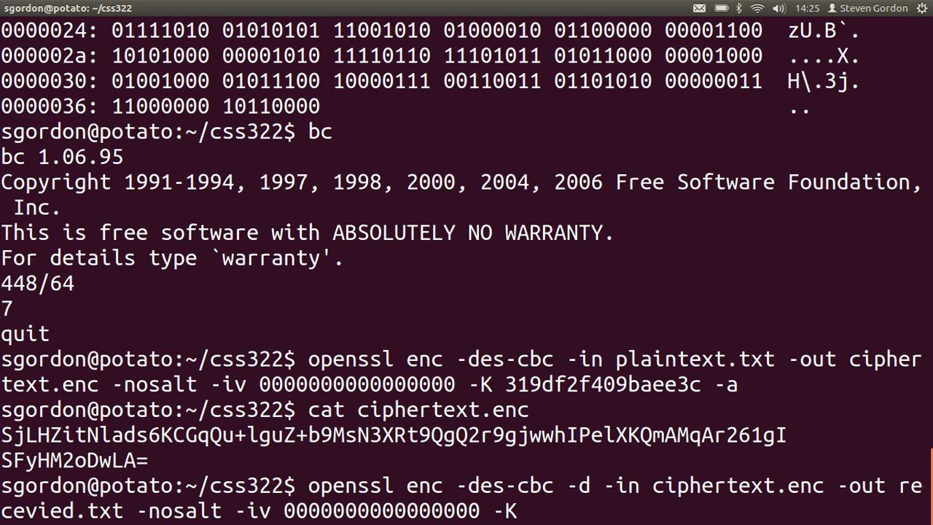
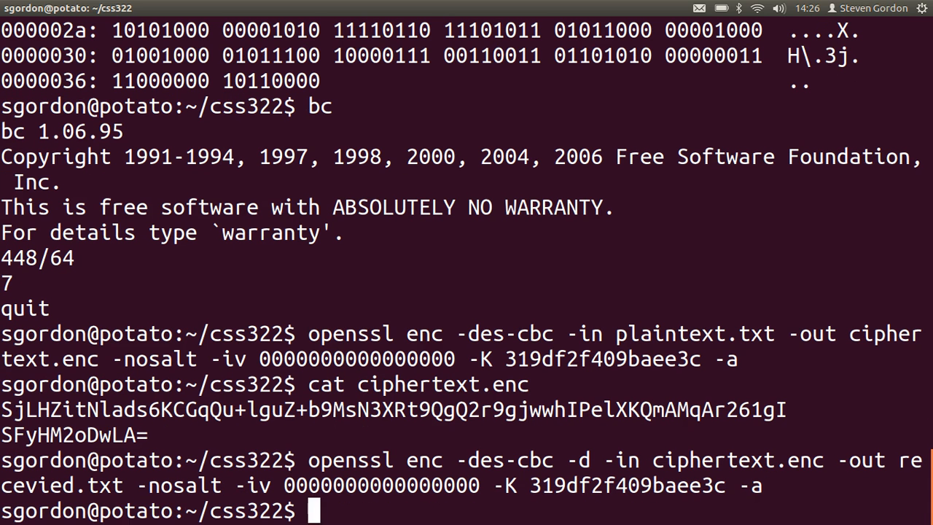
pyautogui.write('l')
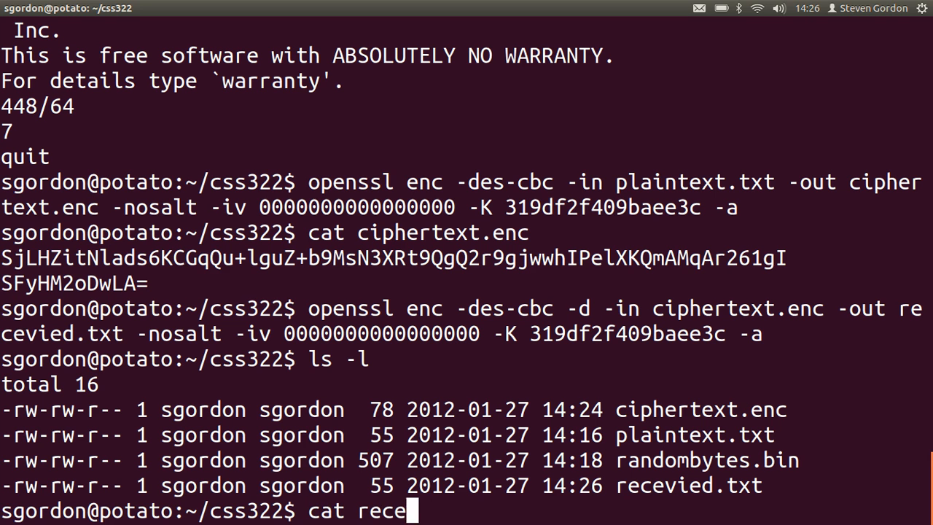
# List the 55-byte recevied.txt and print it, showing the original two-line message.
pyautogui.write('ived.')
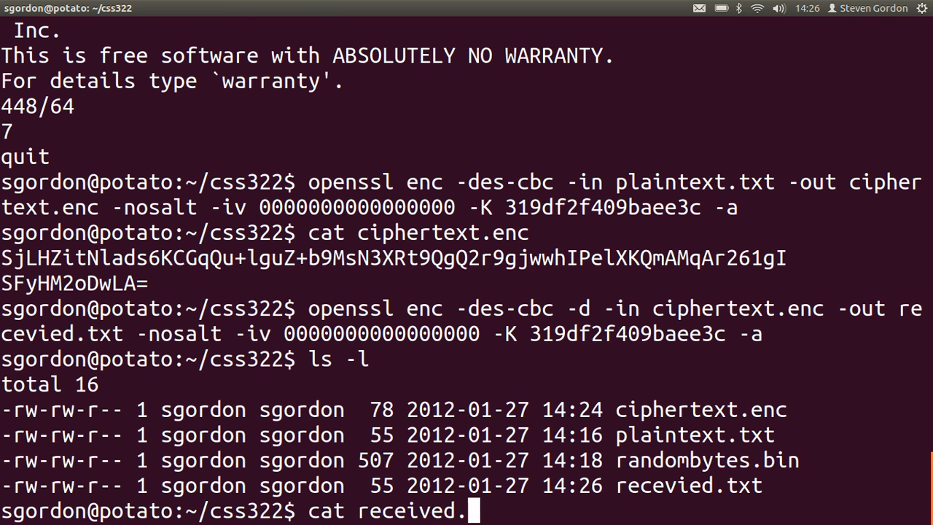
pyautogui.press('Return')
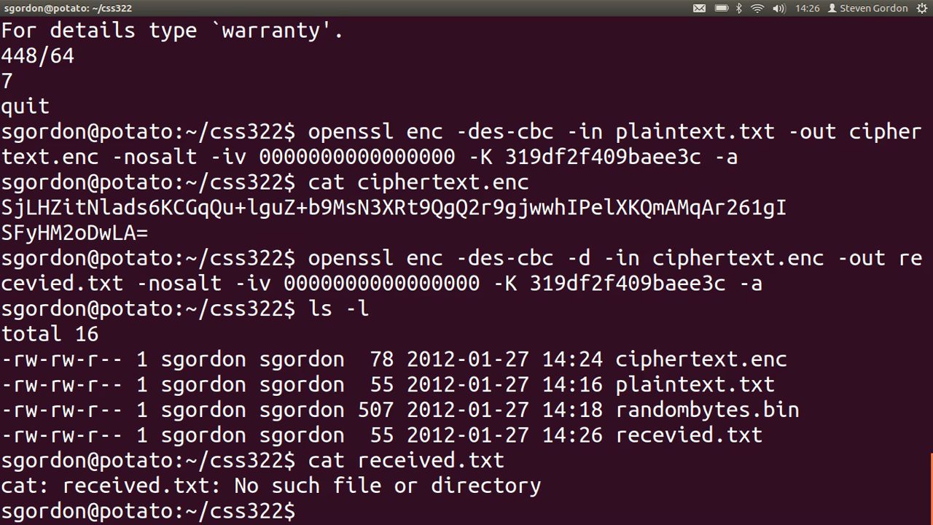
pyautogui.write('cat received.txt')
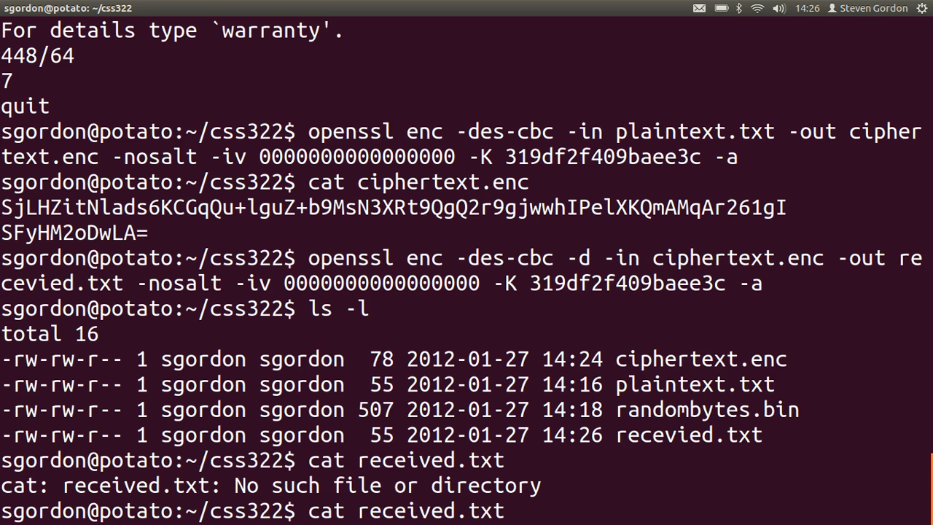
pyautogui.moveTo(420, 511)
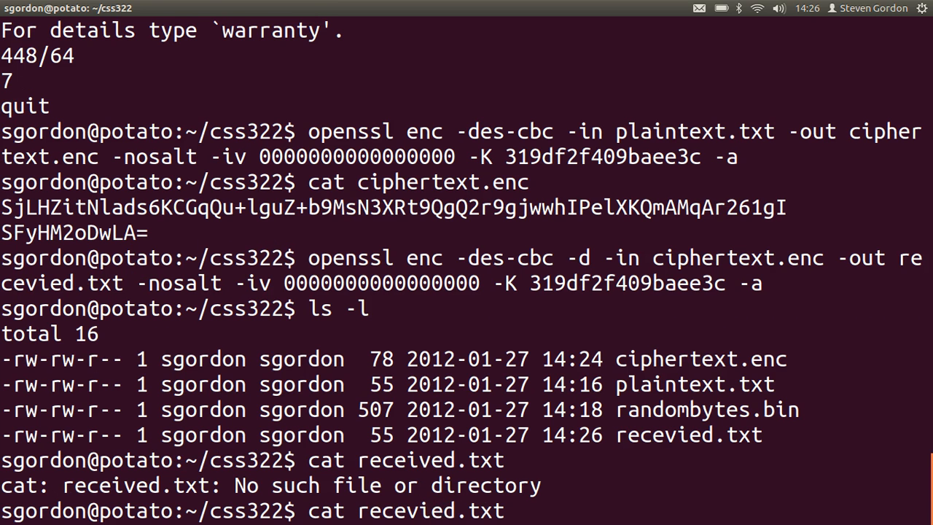
pyautogui.press('Return')
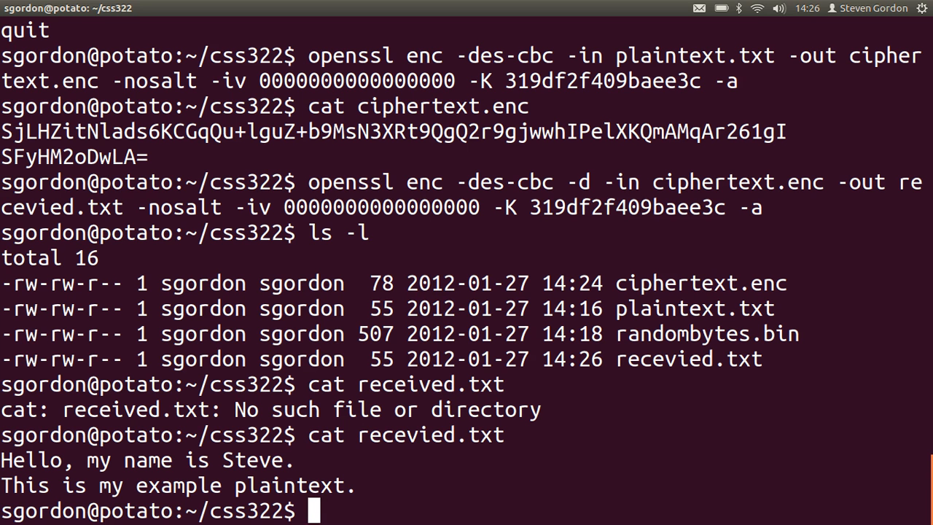
pyautogui.write('diff')
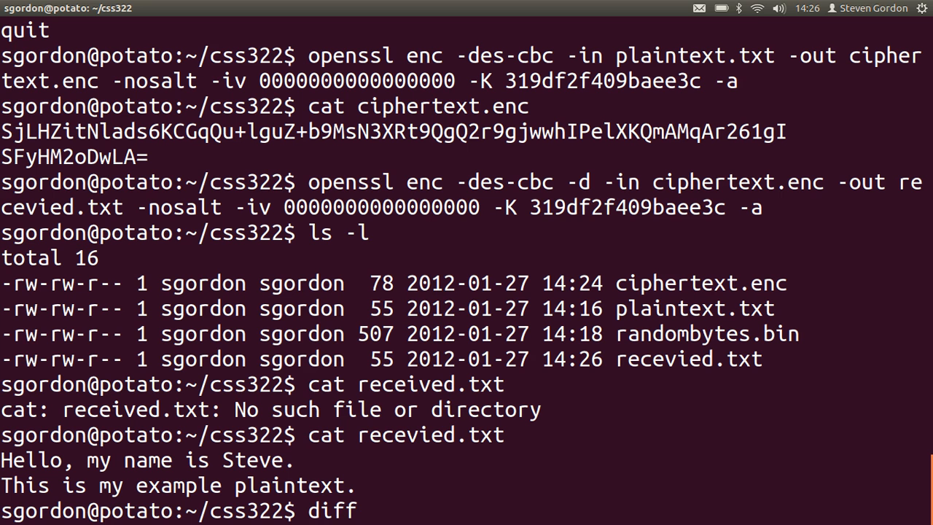
# Diff plaintext.txt against recevied.txt, reporting no differences.
pyautogui.write('pla')
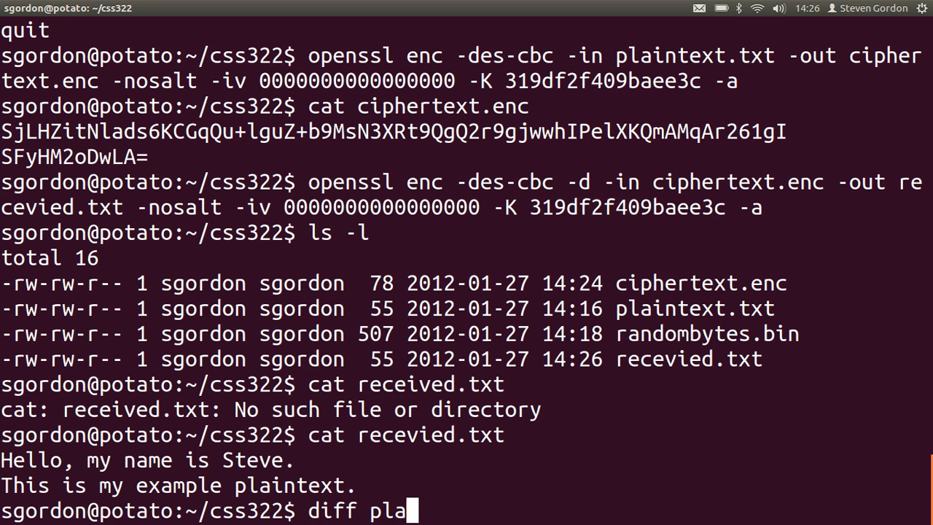
pyautogui.write('intext.txt')
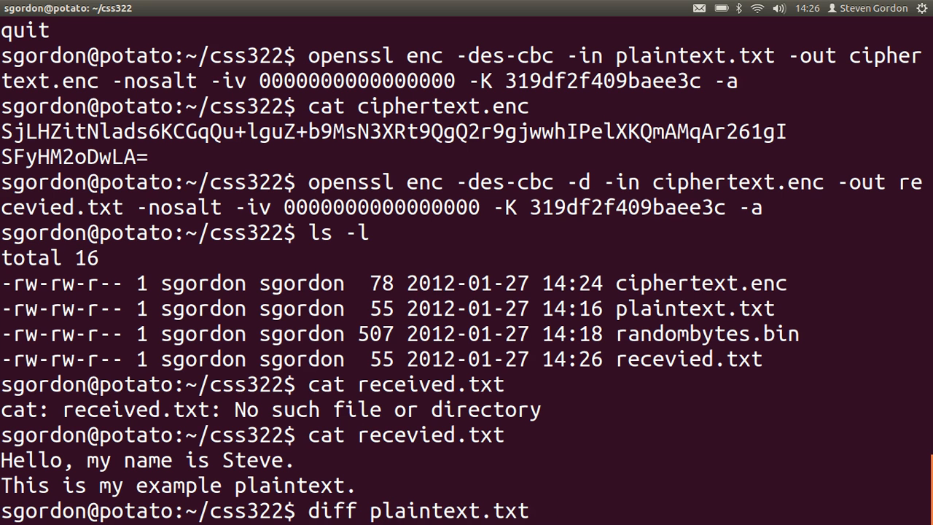
pyautogui.write('recevied.txt')
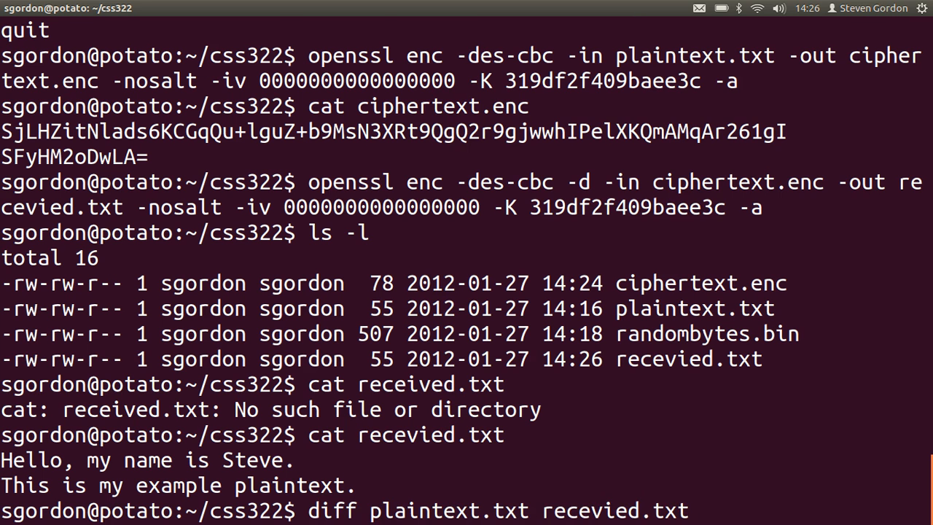
pyautogui.press('Return')
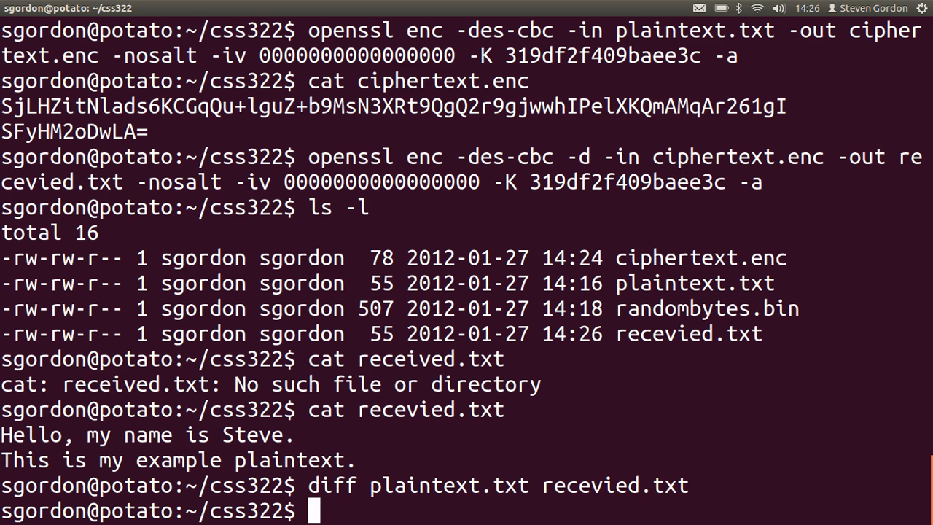